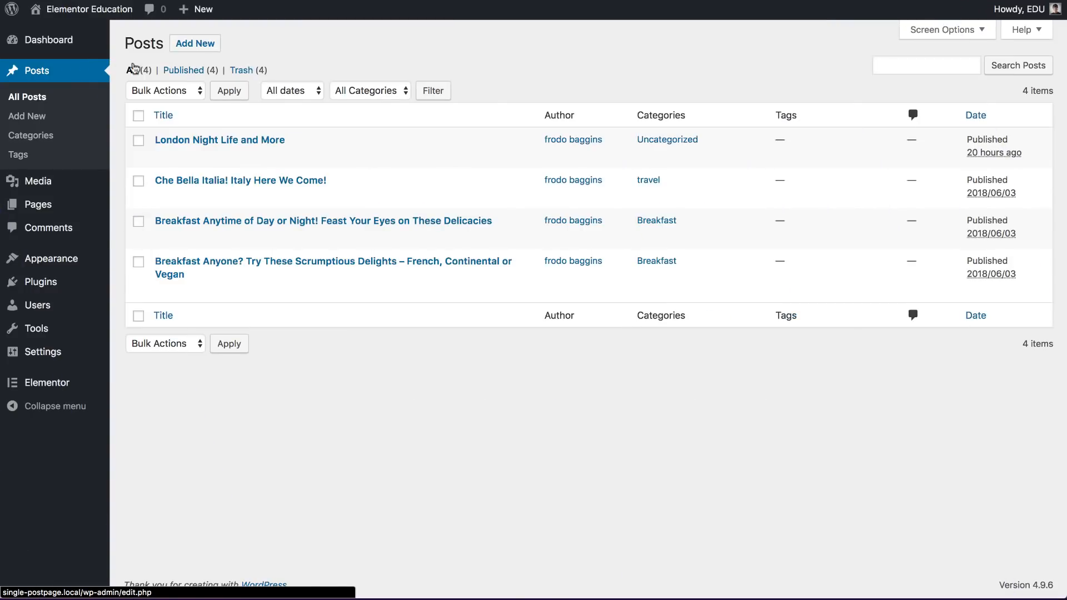
Start a new post and title it 'Delicious Dessert Alert!'.
click(194, 43)
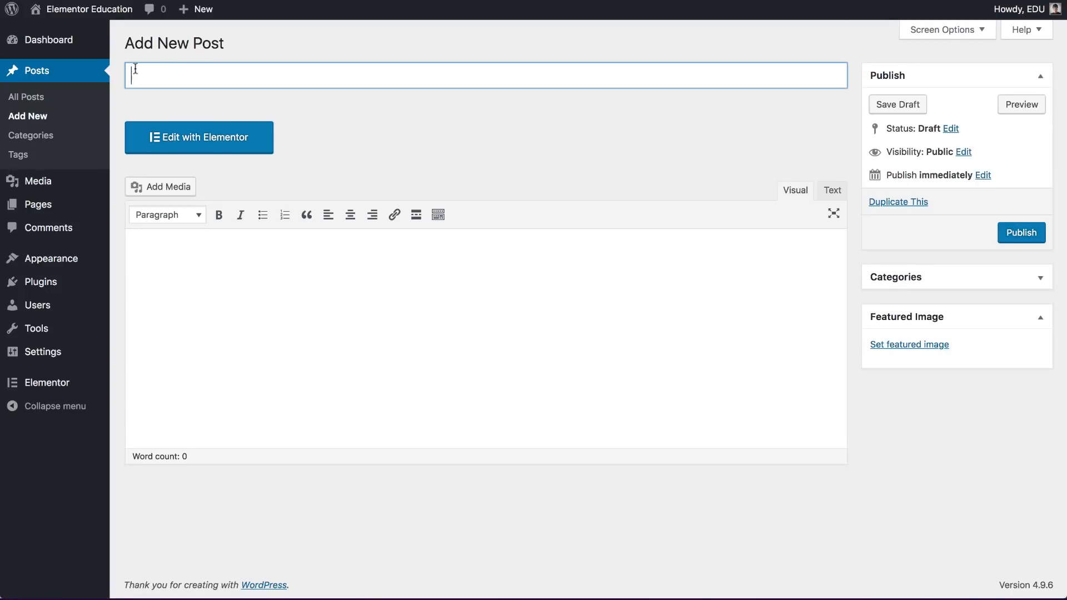
text(Delici)
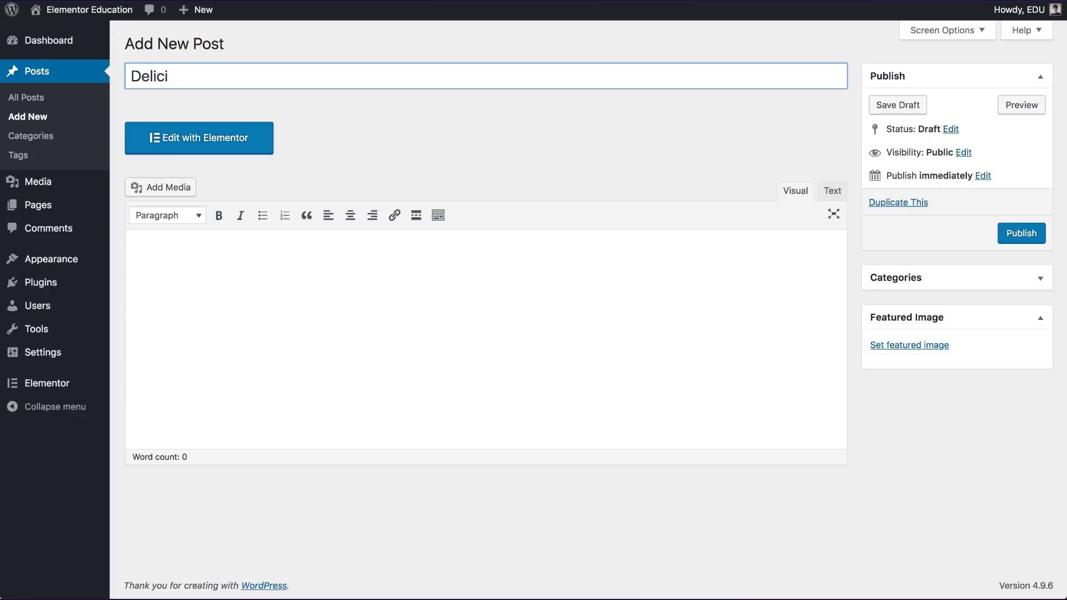
text(ous Dessert Alert!)
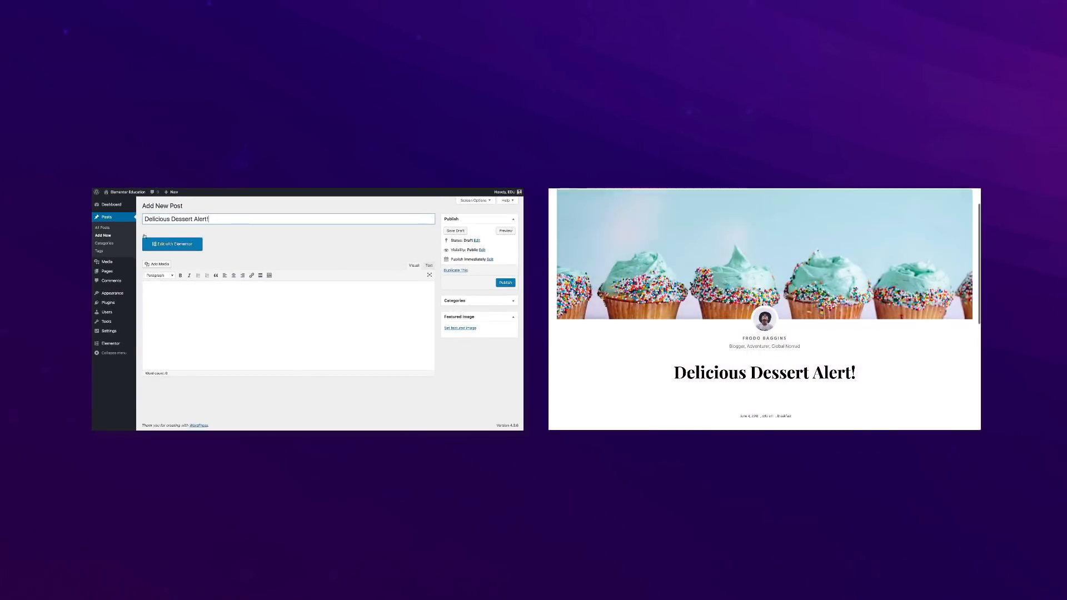
Enter the body paragraphs in the Visual editor and preview the post as a live page.
click(455, 230)
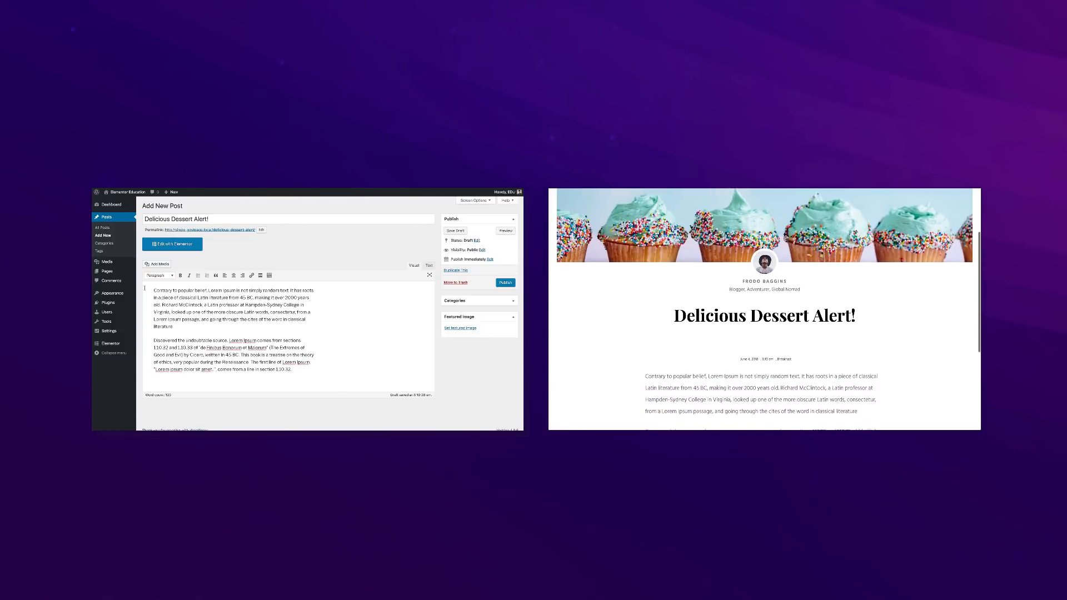
click(461, 328)
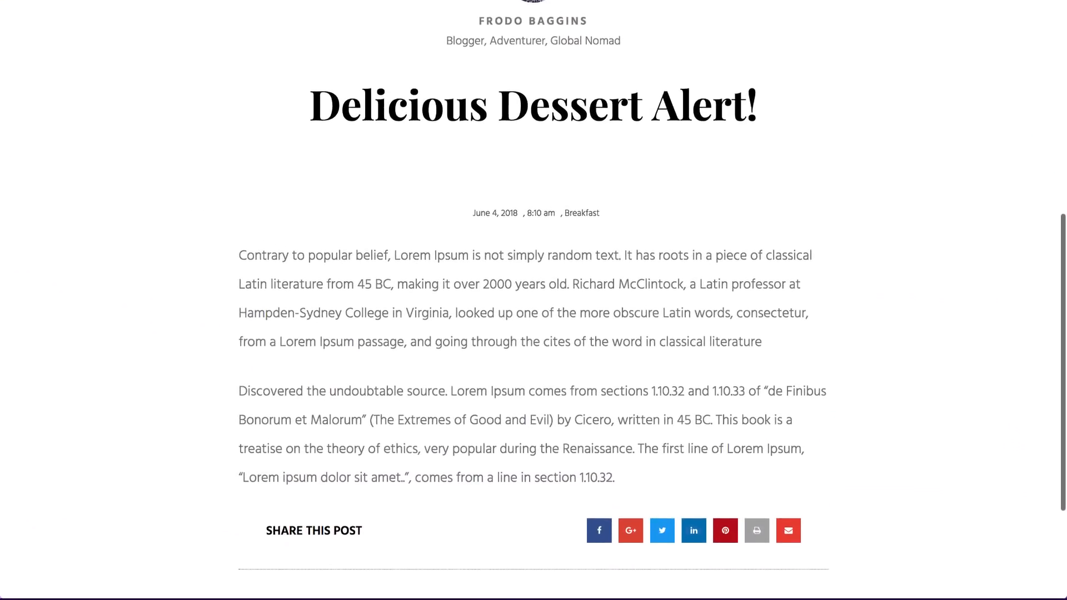
scroll(down, 3)
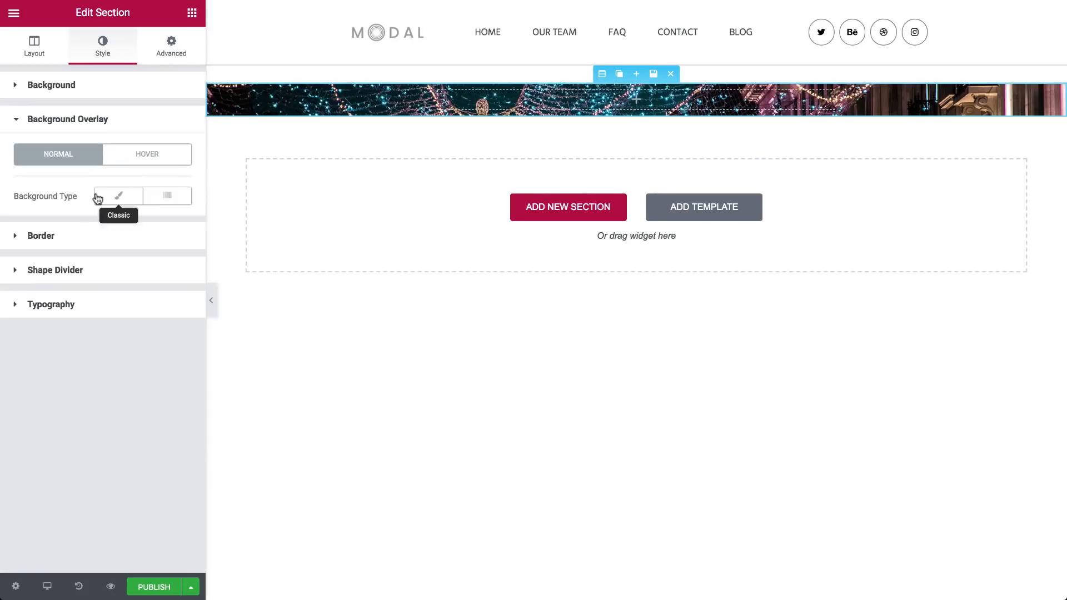
Inspect the author box over the 'London Night Life and More' hero, then exit to the dashboard.
click(171, 45)
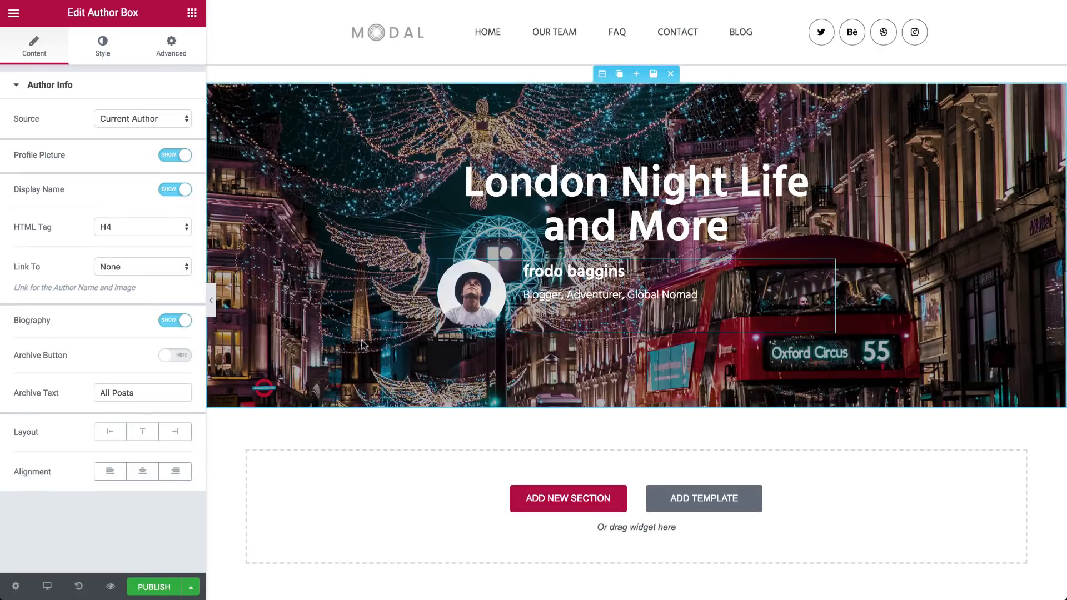
click(171, 45)
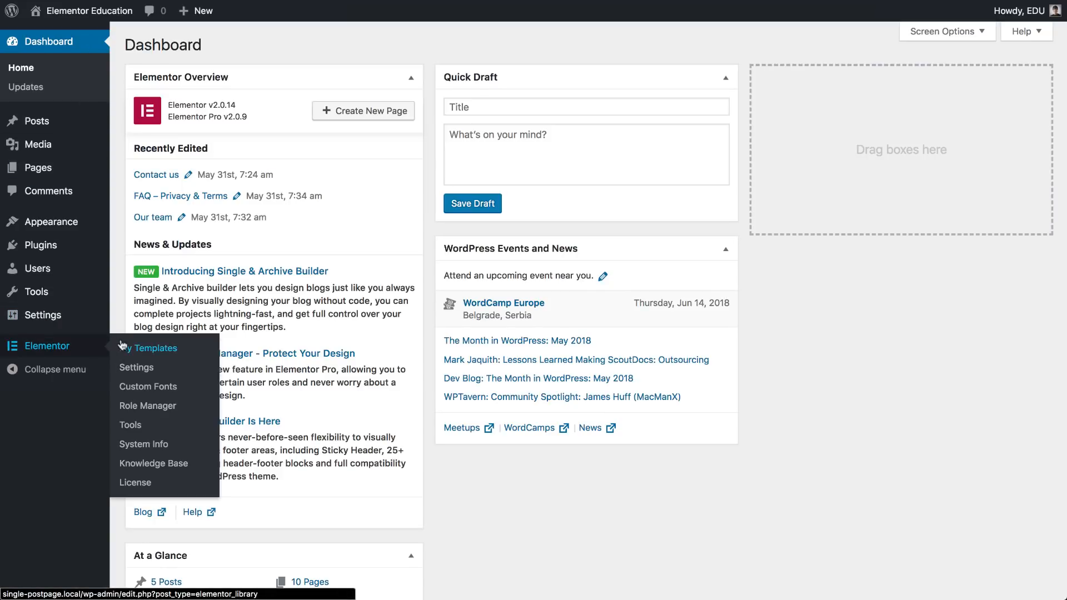
From My Templates add a new Single template for Posts and create it.
click(154, 348)
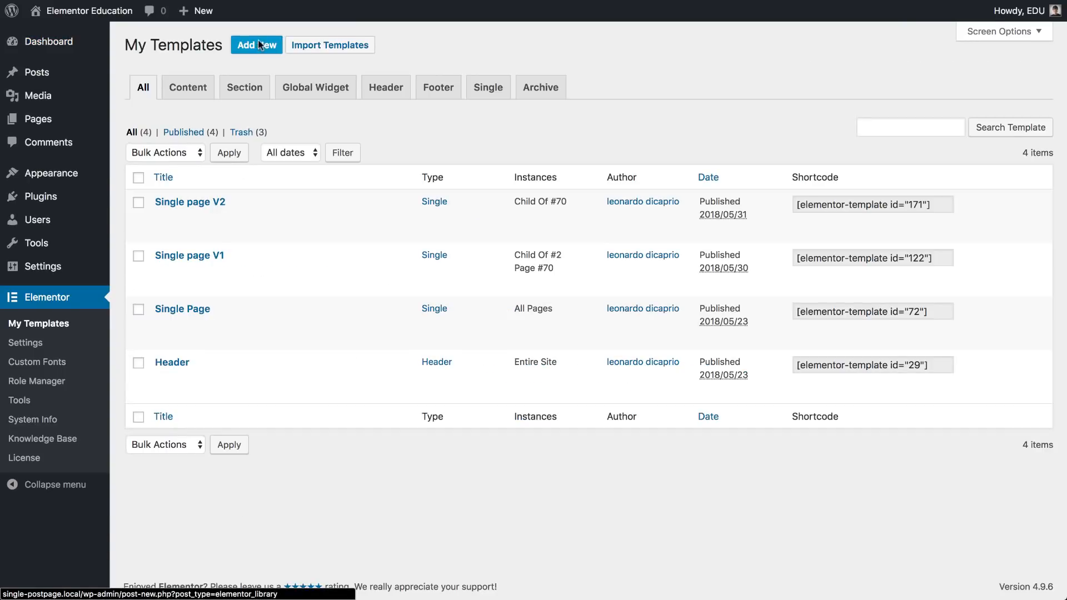
click(255, 44)
text(Single Pos)
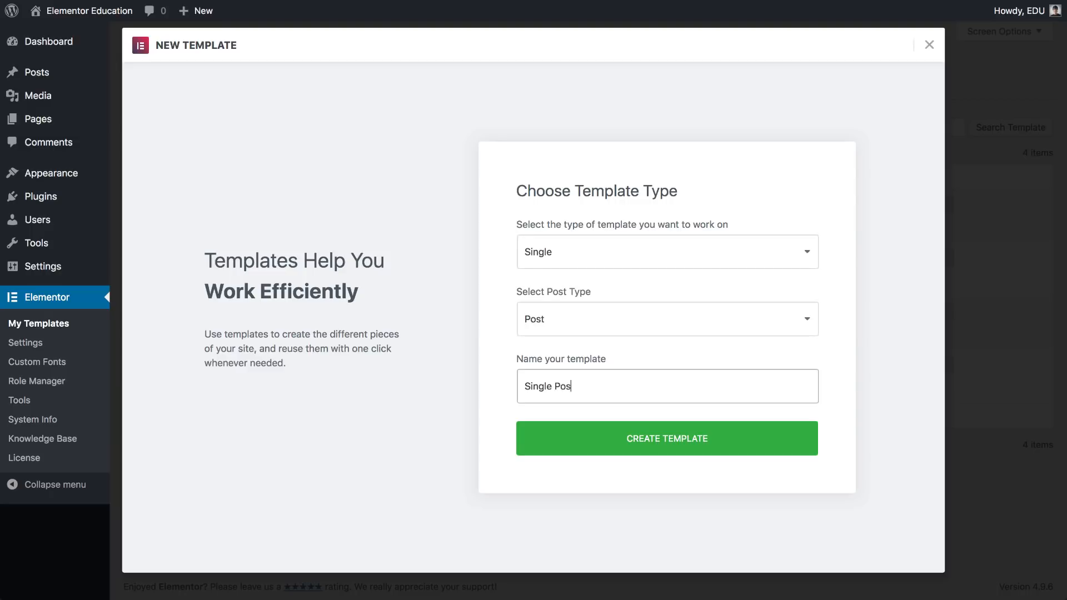
click(666, 438)
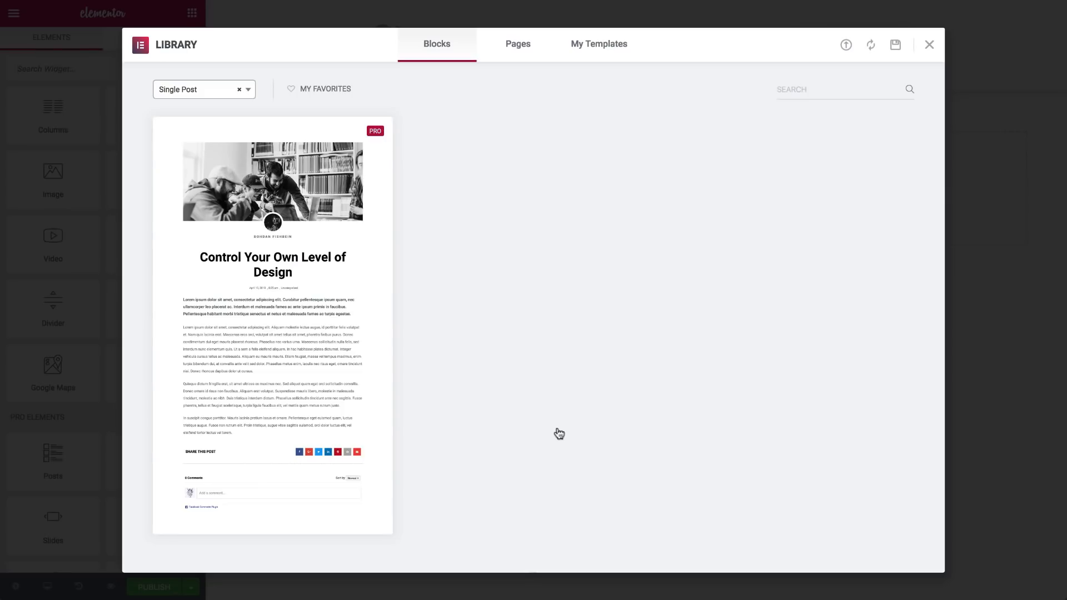
mouse_move(341, 375)
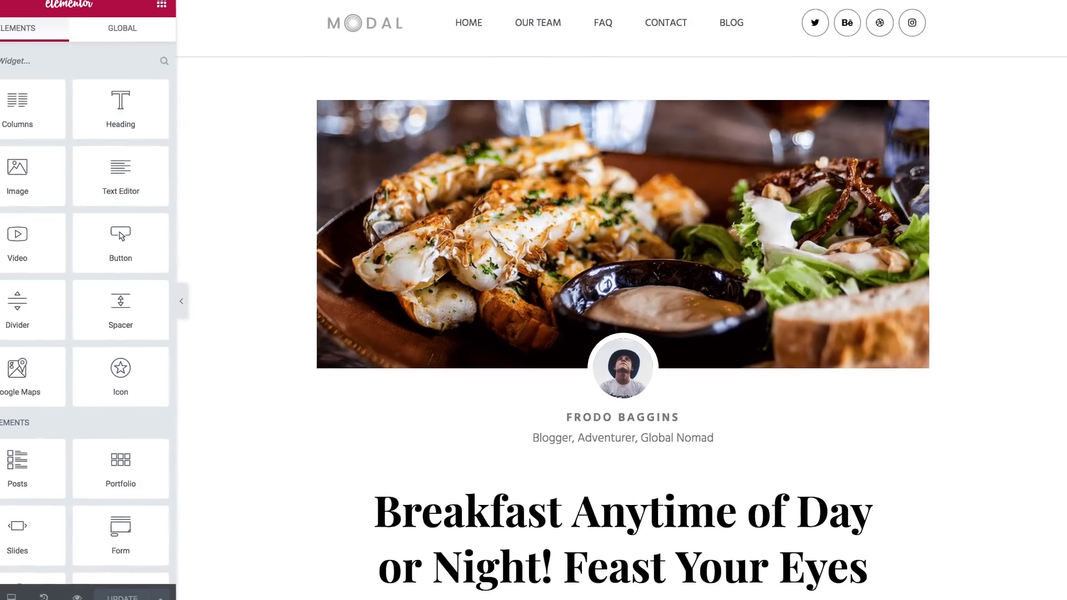
click(181, 302)
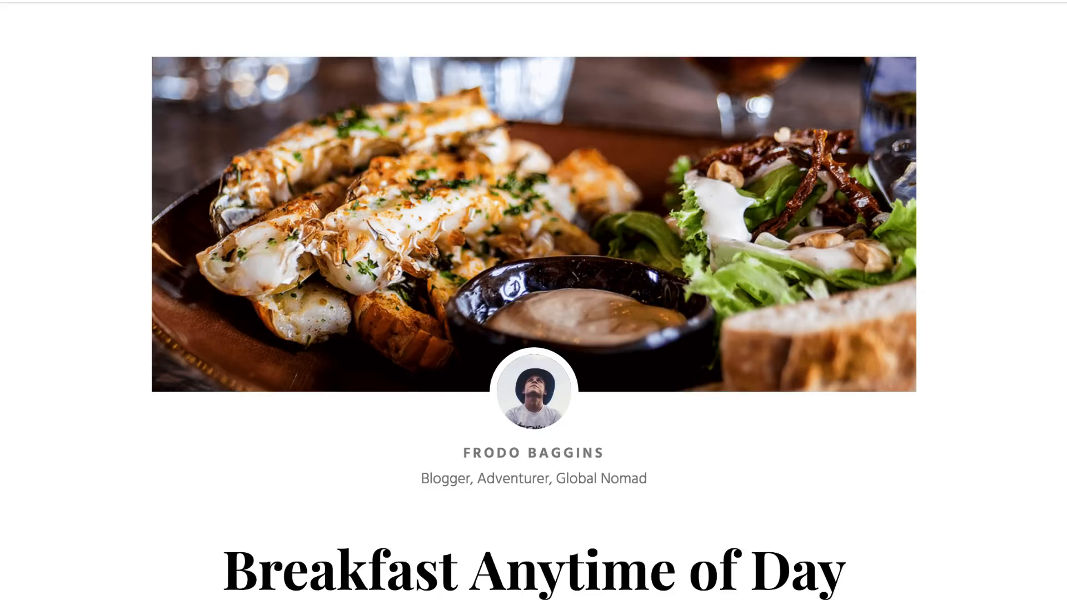
scroll(down, 3)
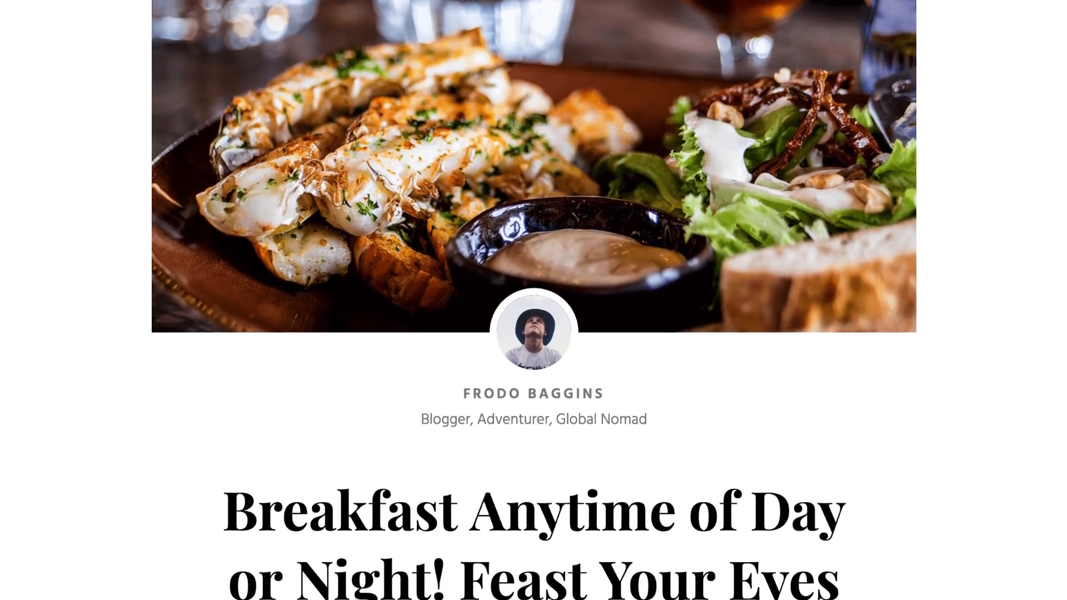
scroll(down, 3)
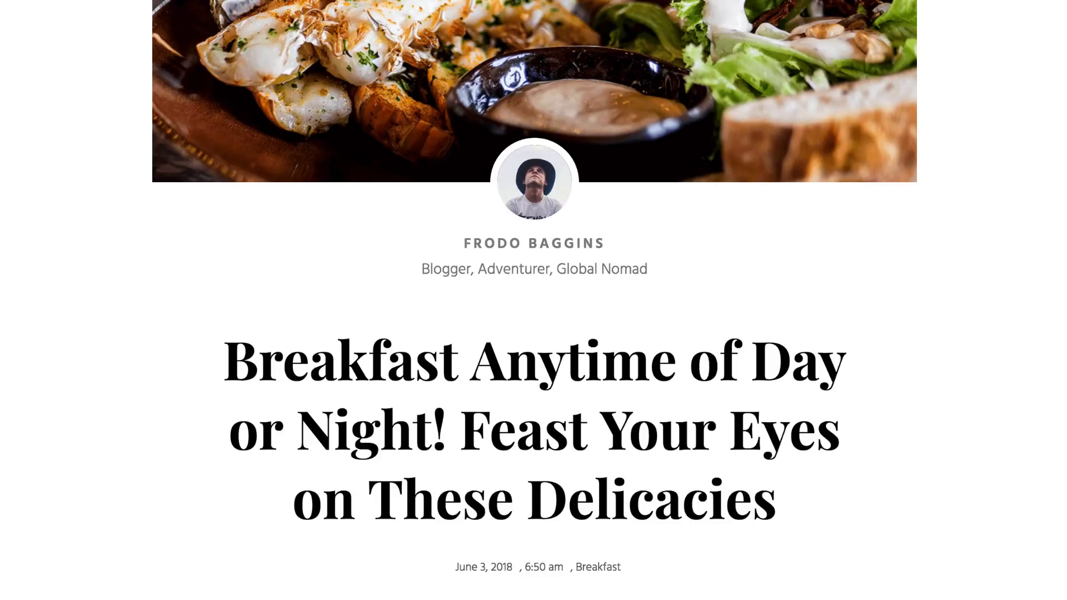
scroll(down, 3)
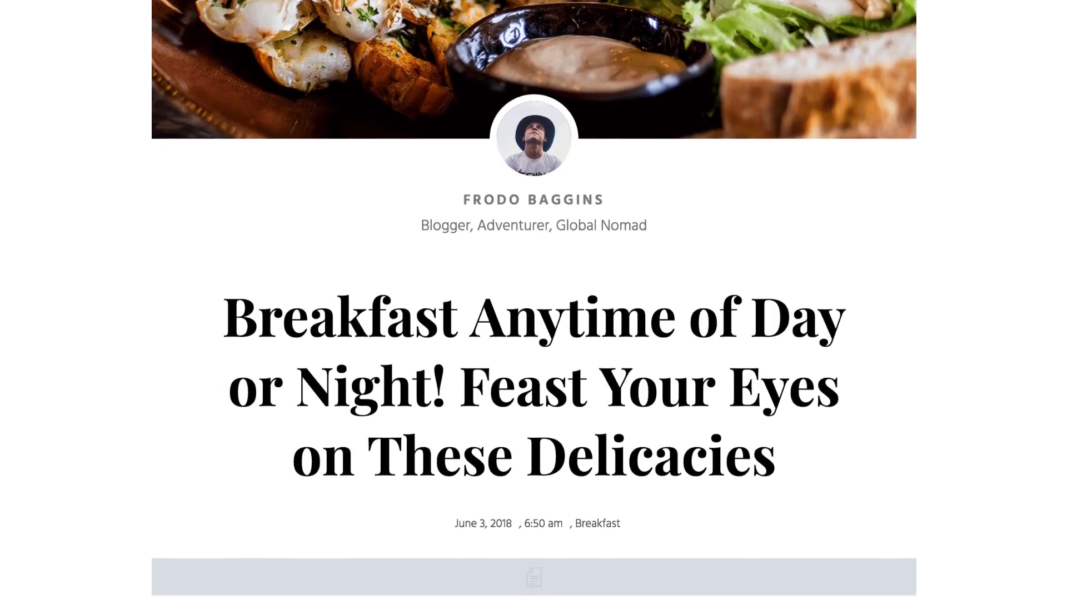
scroll(down, 3)
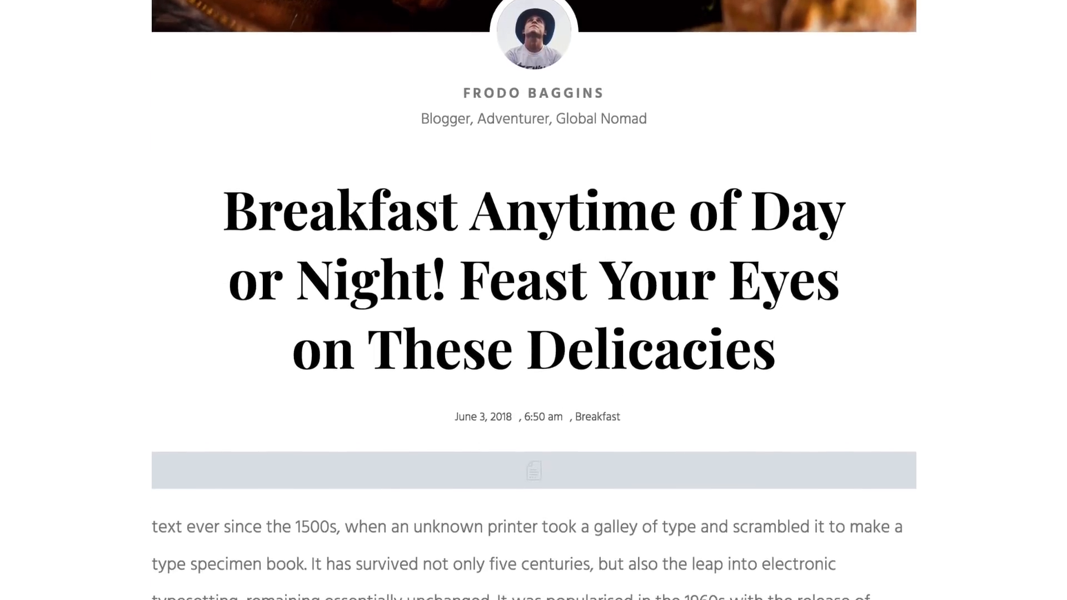
scroll(down, 3)
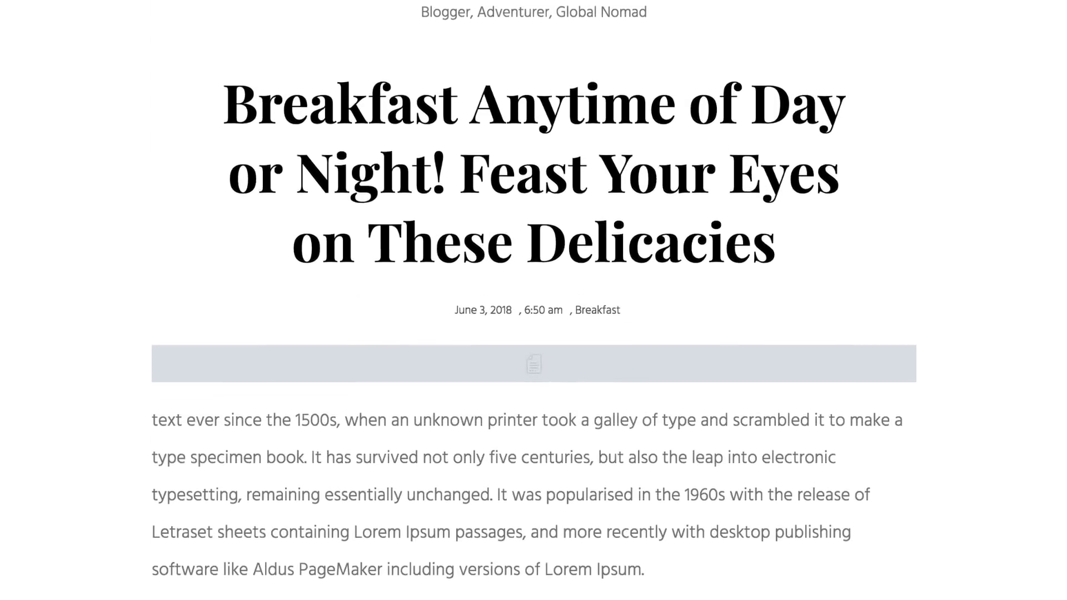
scroll(down, 3)
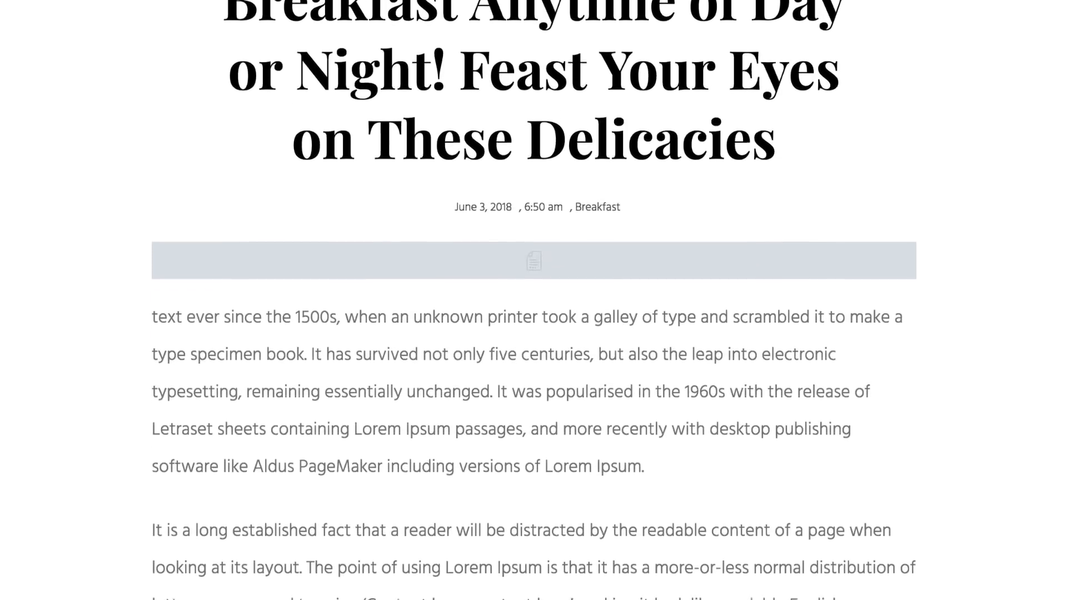
scroll(down, 3)
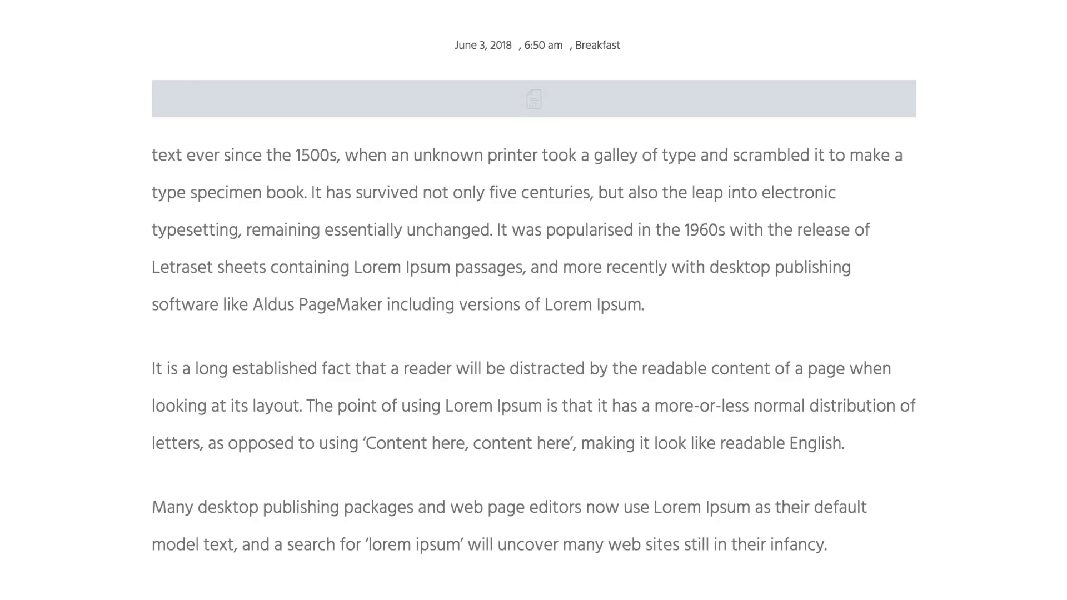
scroll(down, 3)
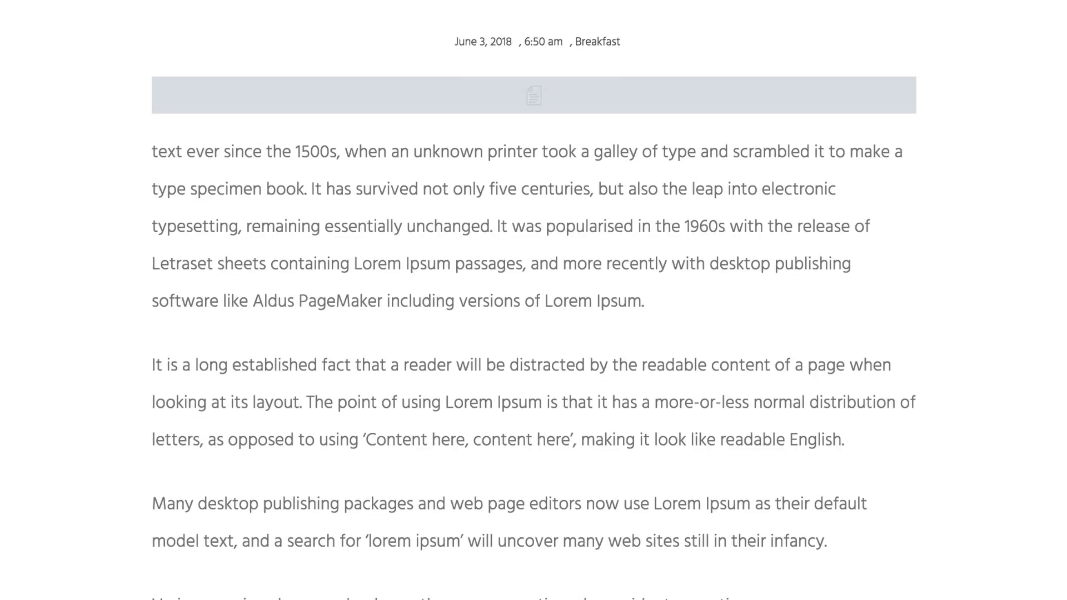
scroll(up, 3)
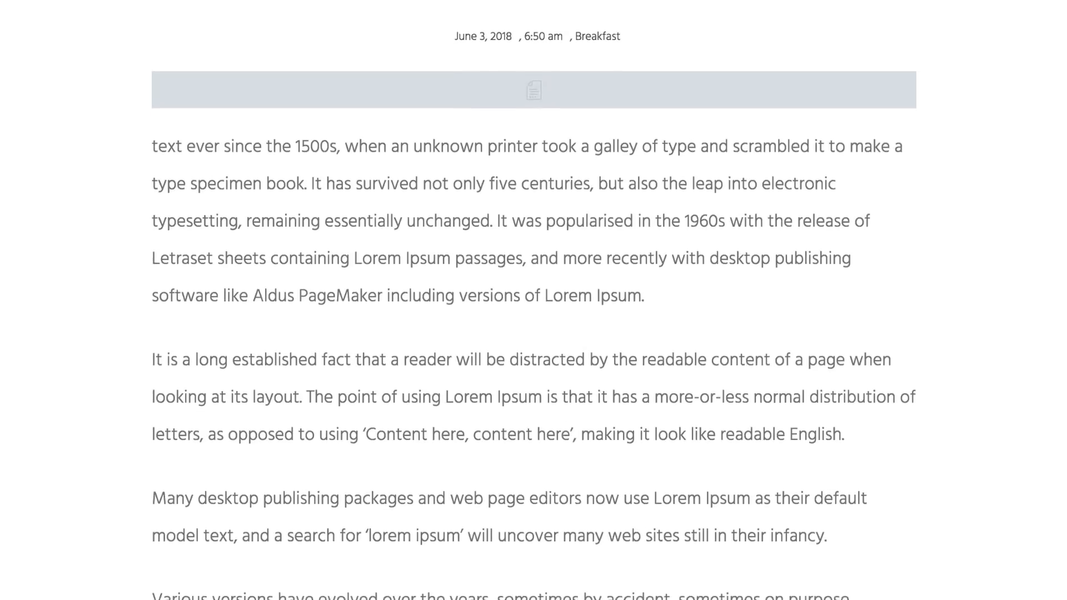
scroll(down, 3)
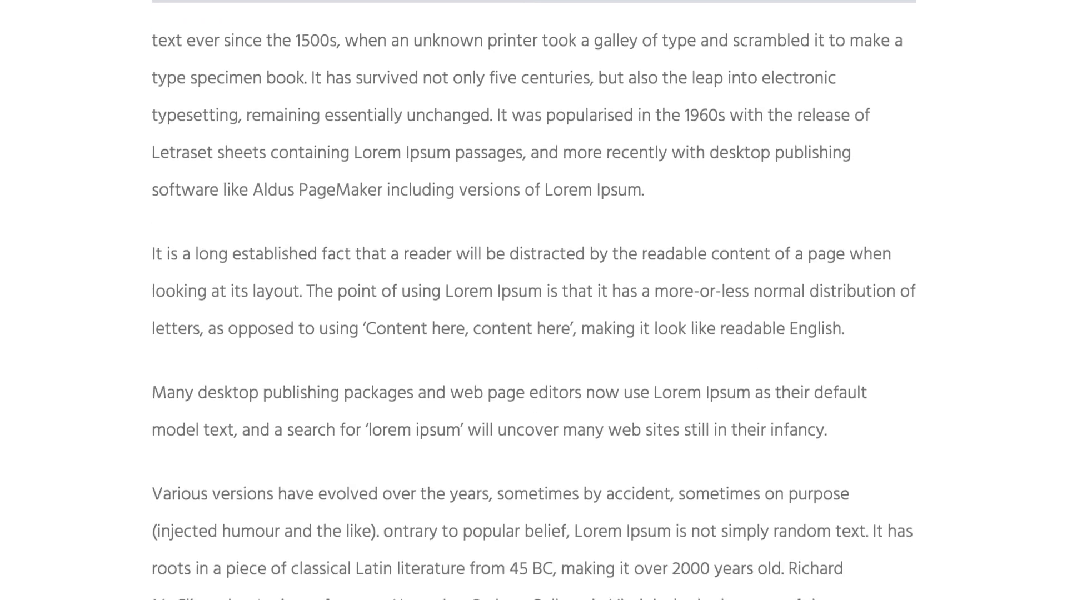
scroll(down, 3)
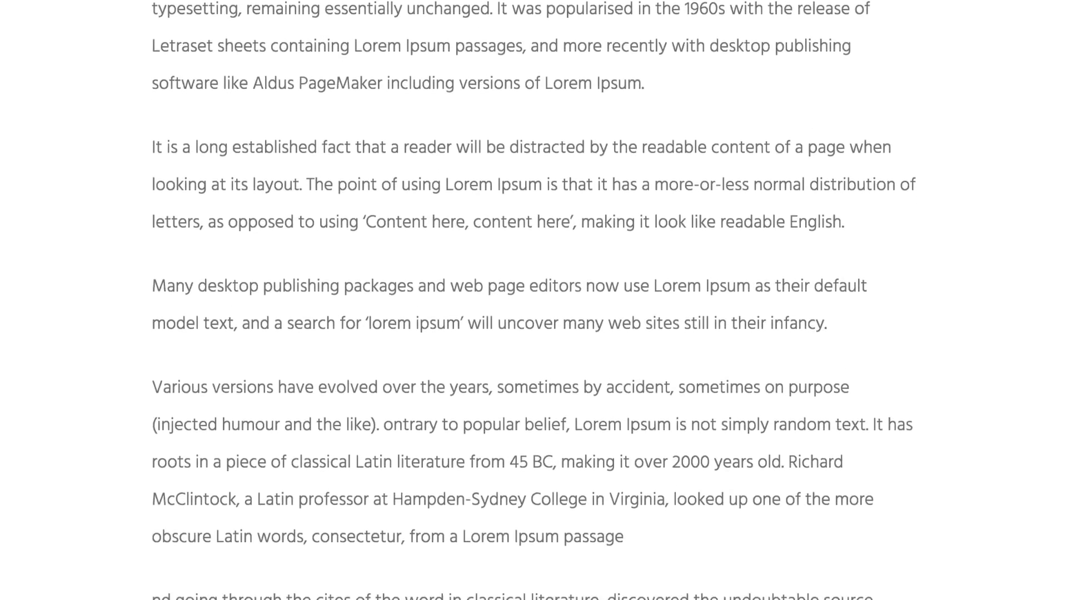
scroll(down, 3)
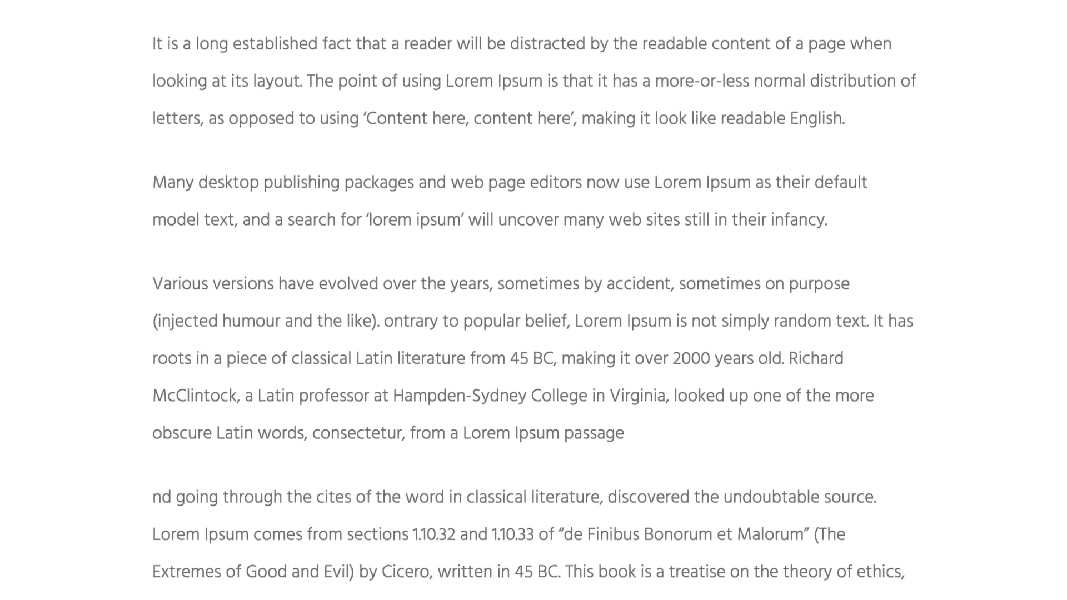
scroll(down, 3)
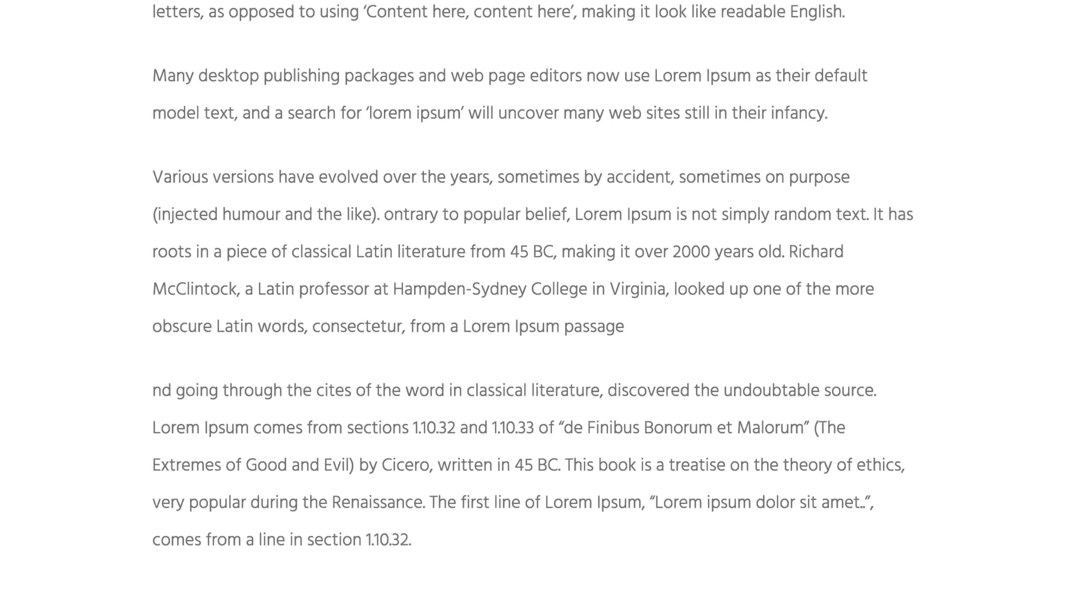
scroll(down, 3)
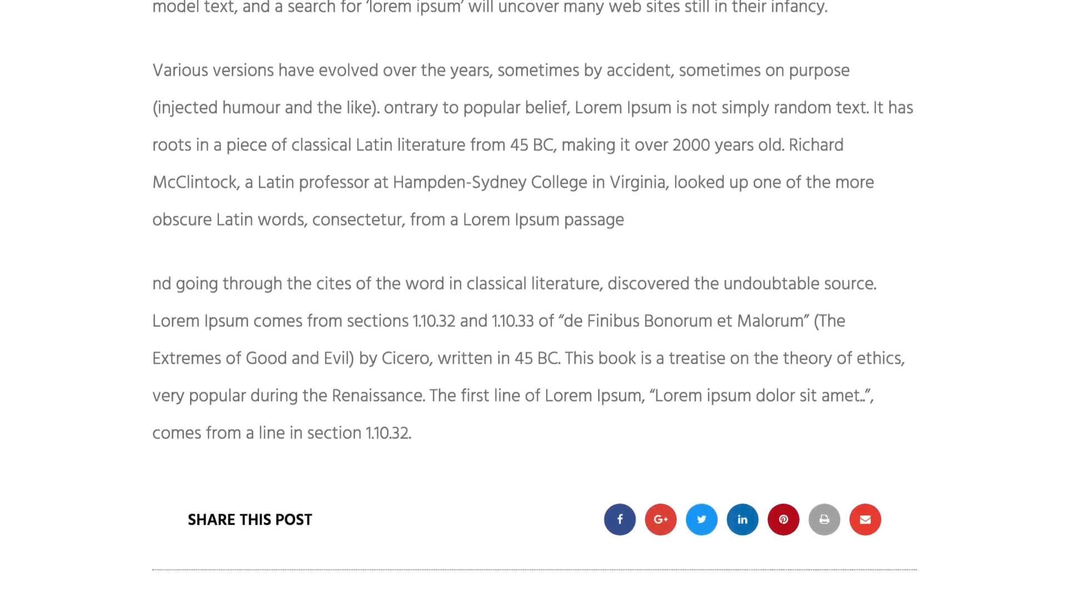
scroll(down, 3)
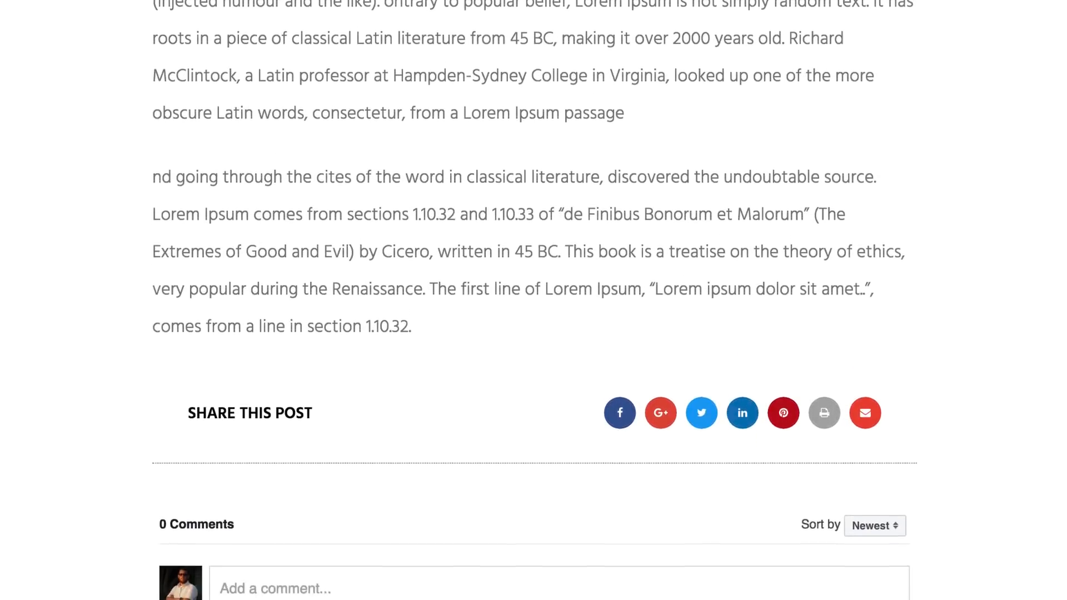
scroll(down, 3)
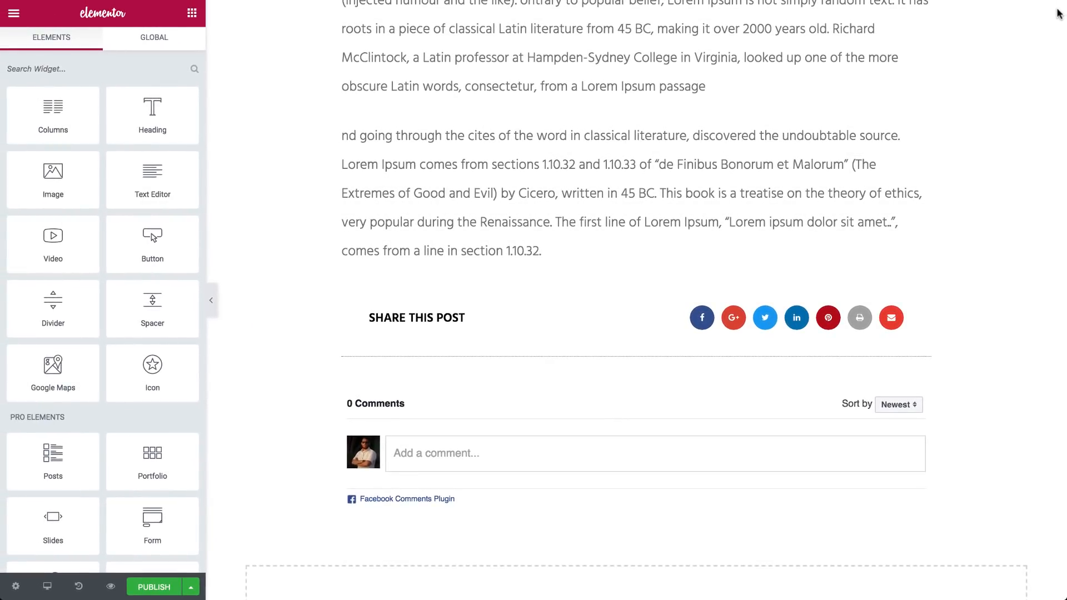
Search 'post c' and place the Post Comments widget in the bottom comments section.
click(613, 452)
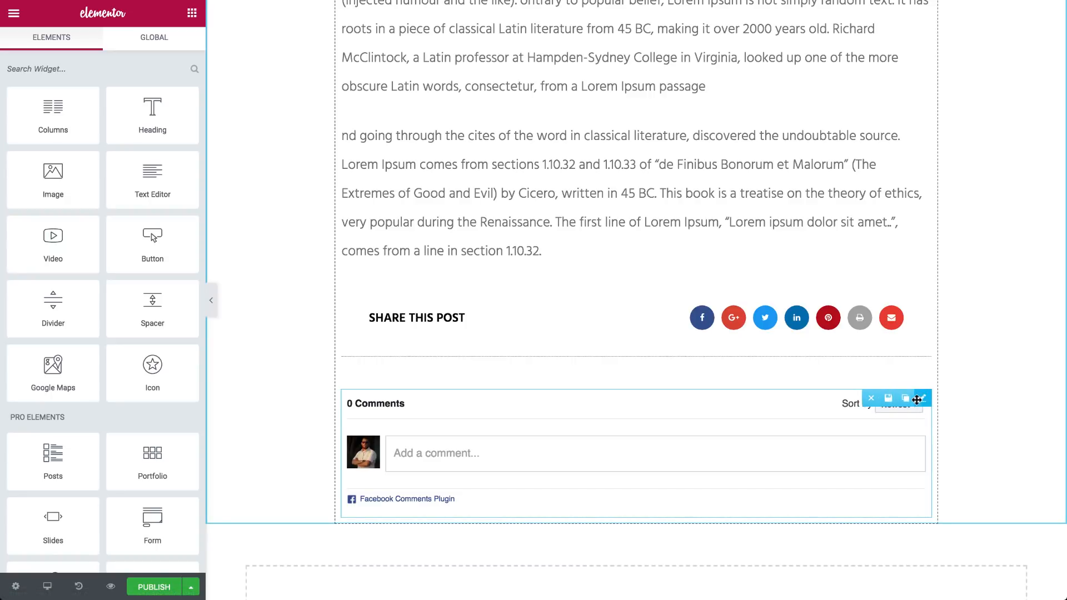
click(872, 398)
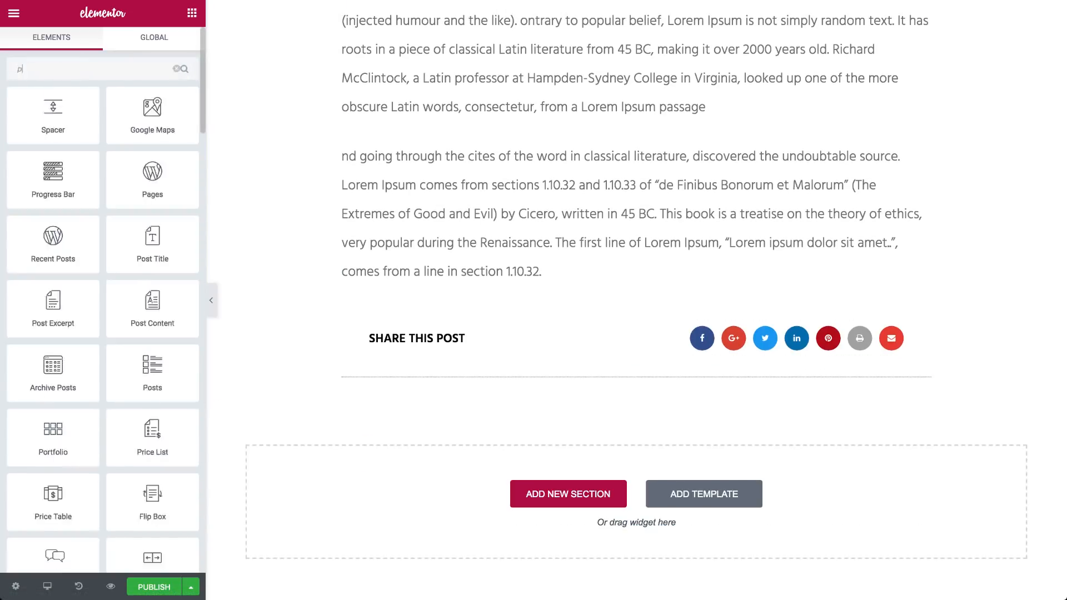
text(post c)
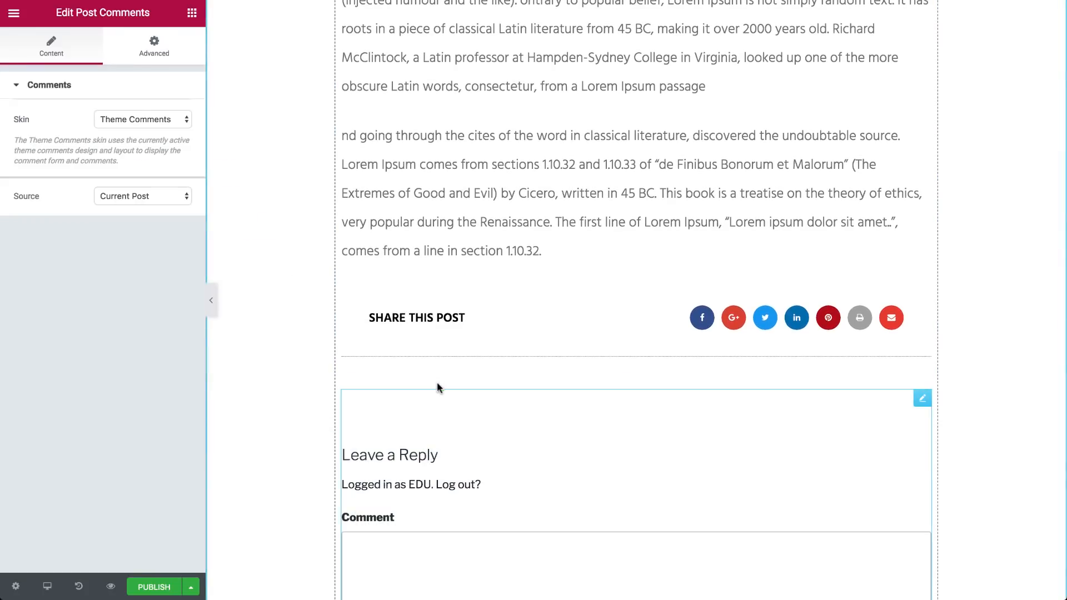
scroll(down, 3)
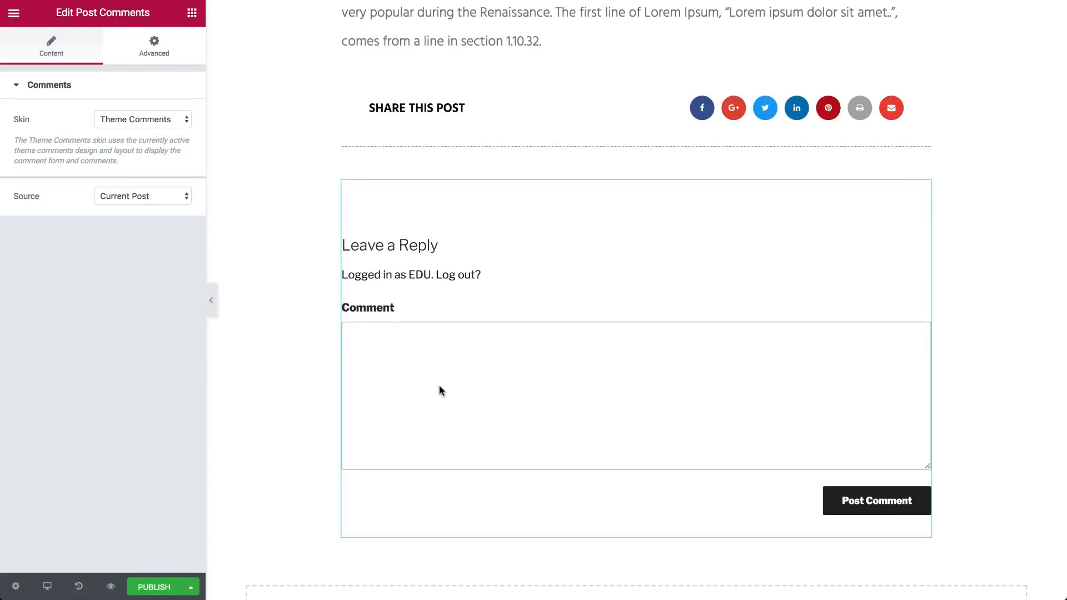
mouse_move(153, 571)
text(bre)
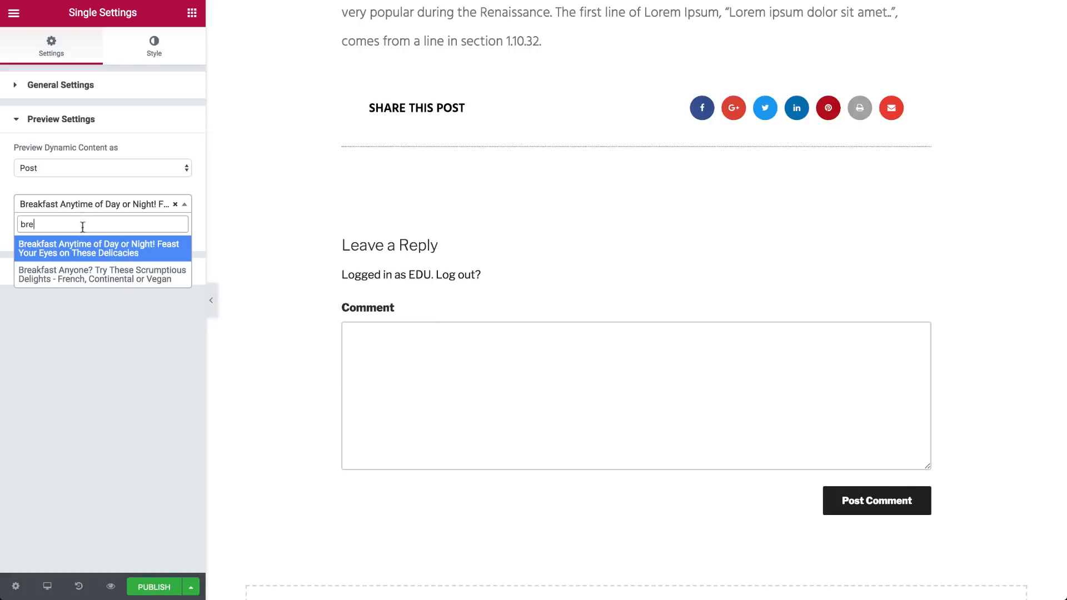
Apply the 'Breakfast Anyone?' post as preview content and scroll through the rendered template.
click(103, 273)
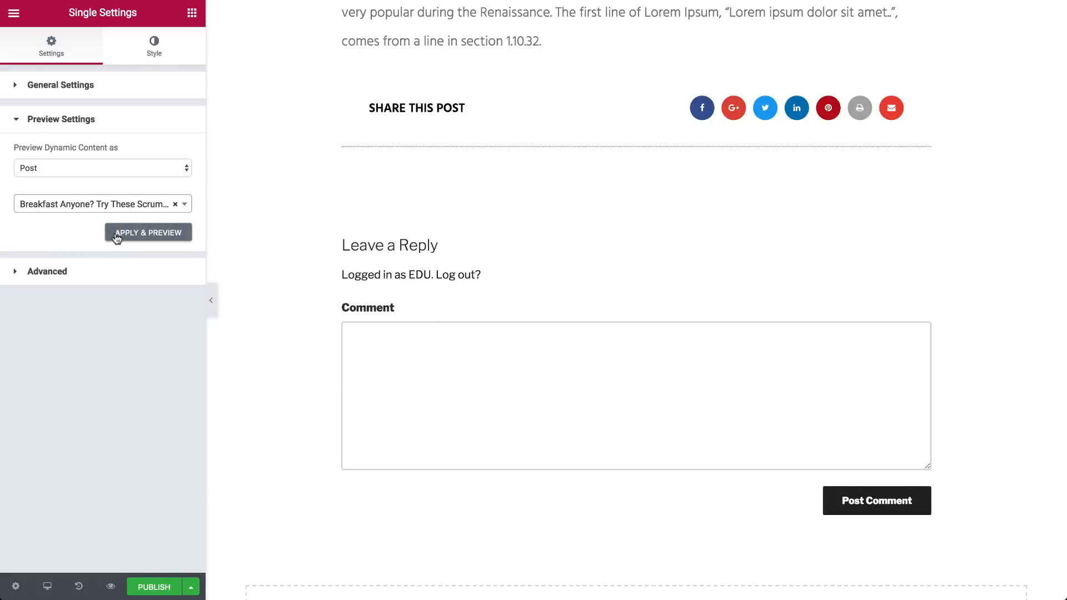
click(148, 232)
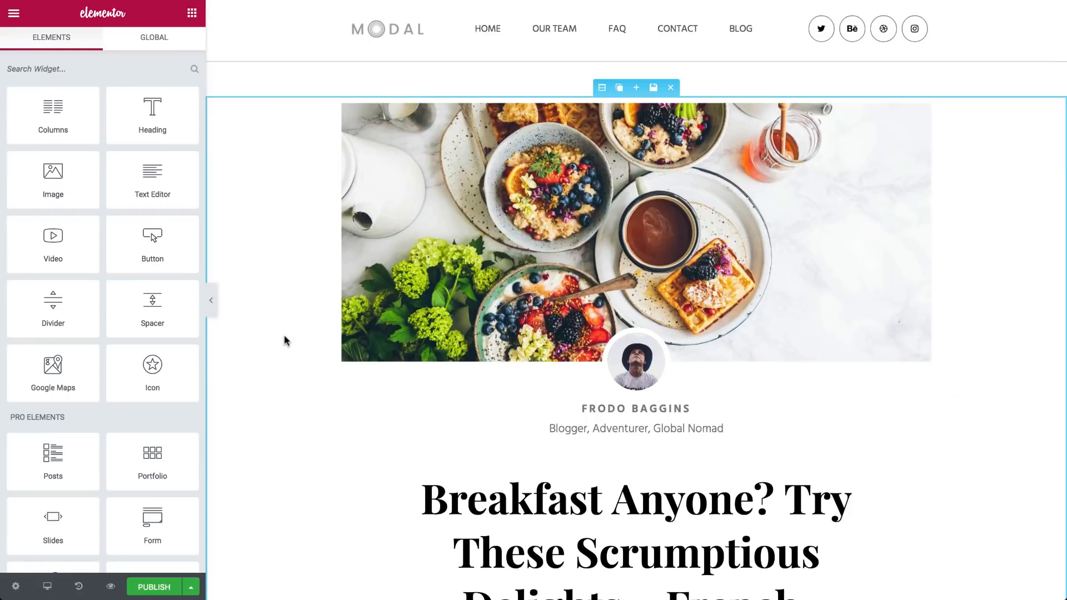
scroll(down, 3)
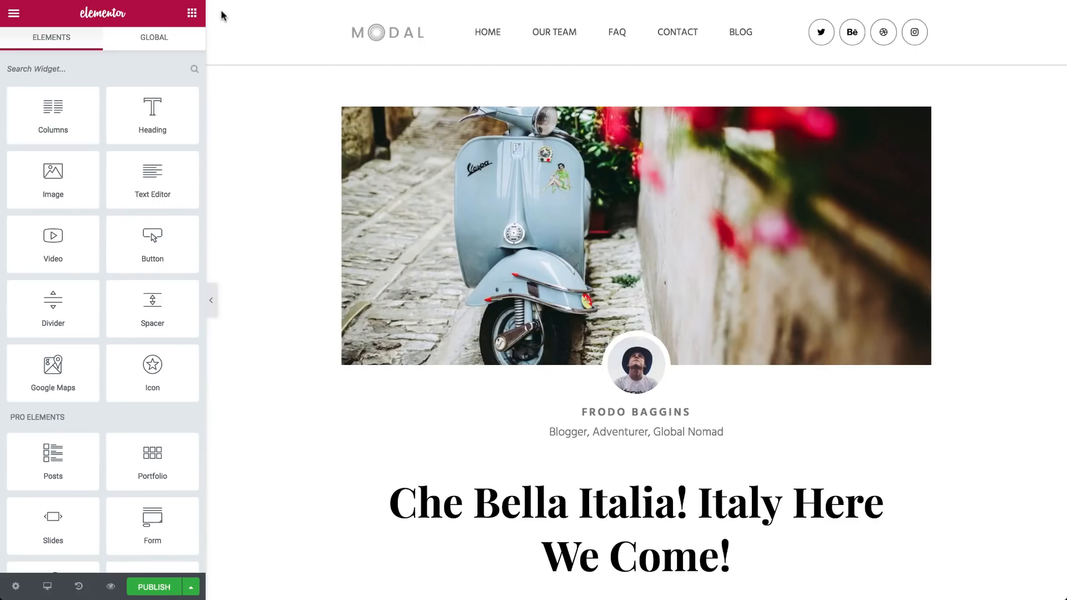
scroll(down, 3)
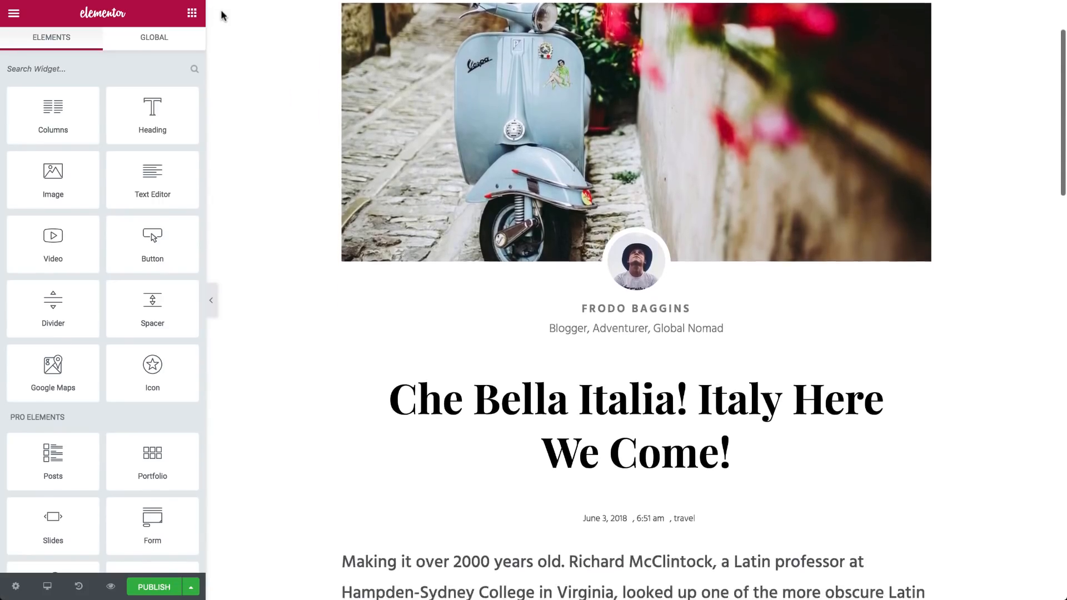
scroll(down, 3)
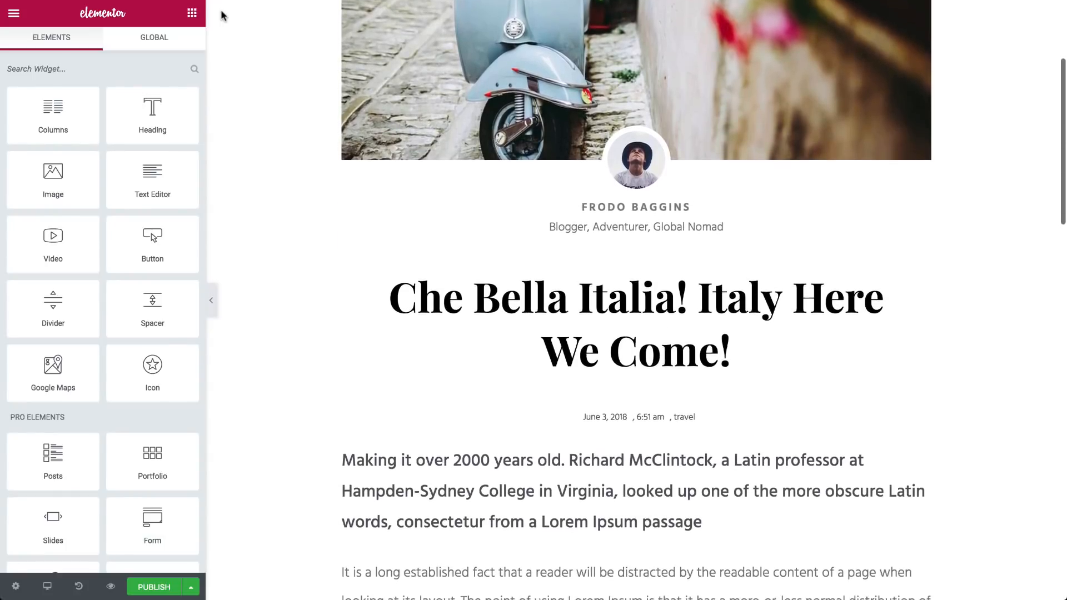
scroll(down, 3)
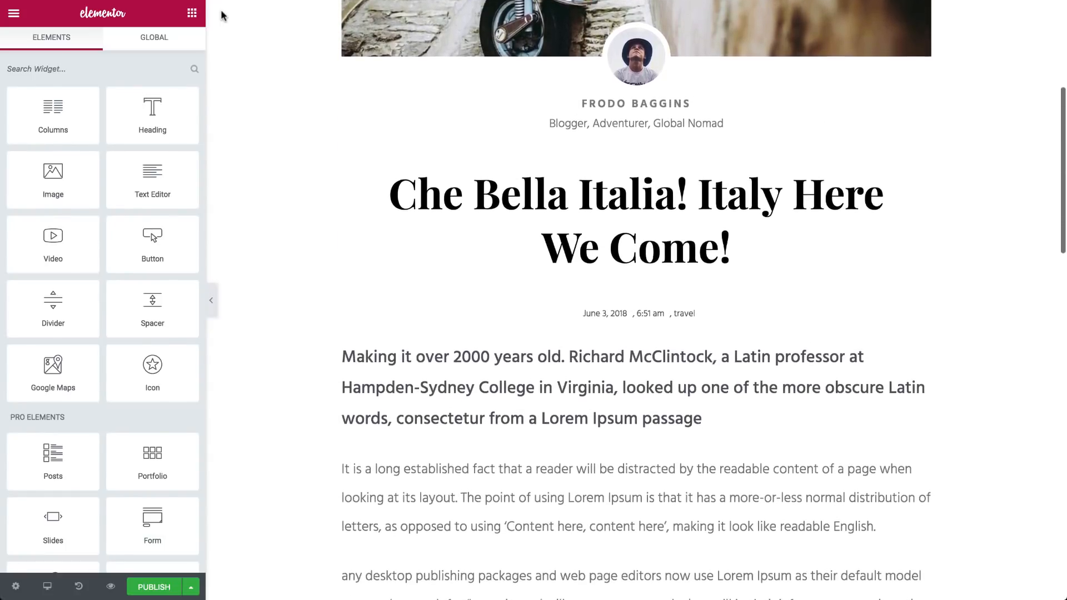
scroll(down, 3)
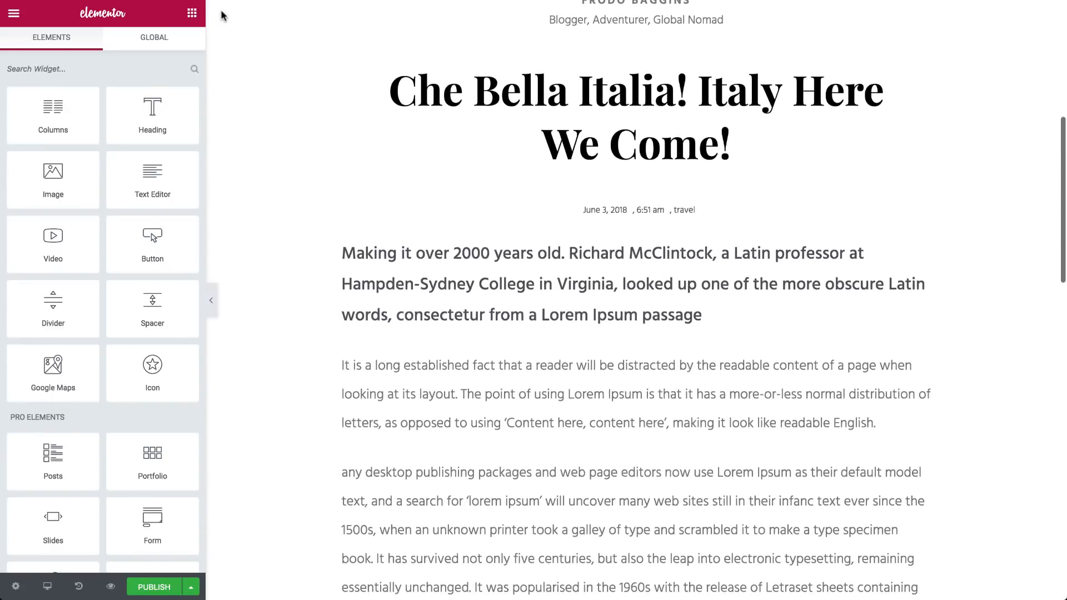
scroll(up, 3)
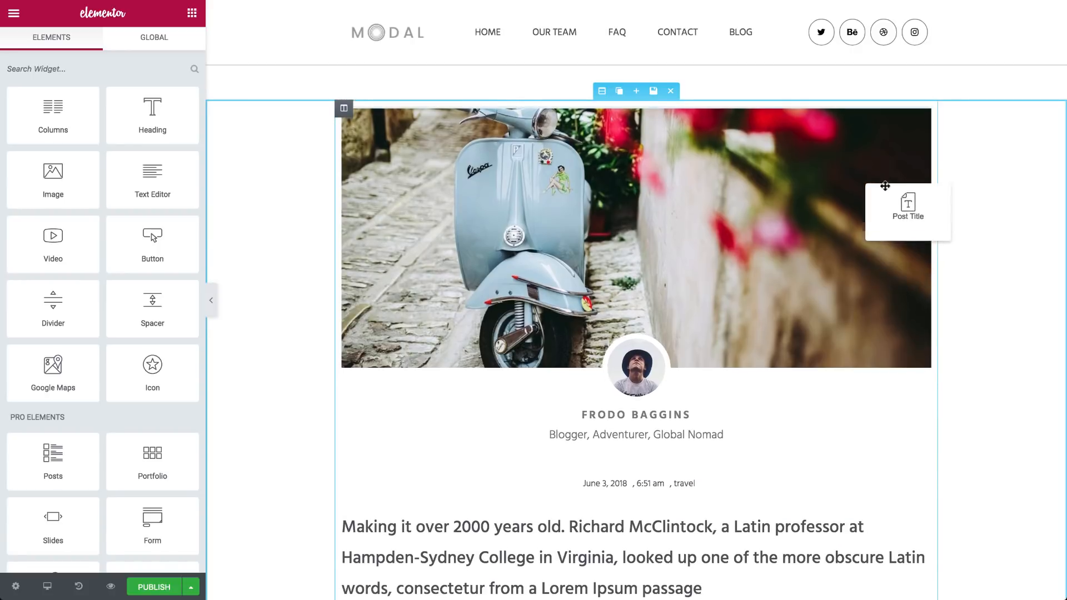
Place the Post Title widget above the featured image and start publishing the template.
click(907, 209)
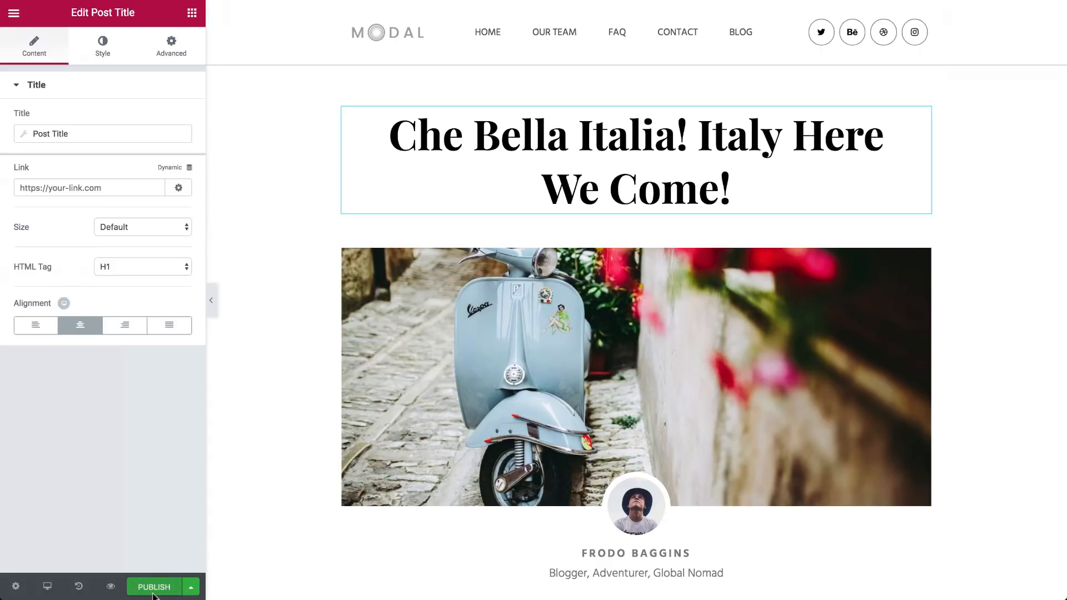
click(154, 587)
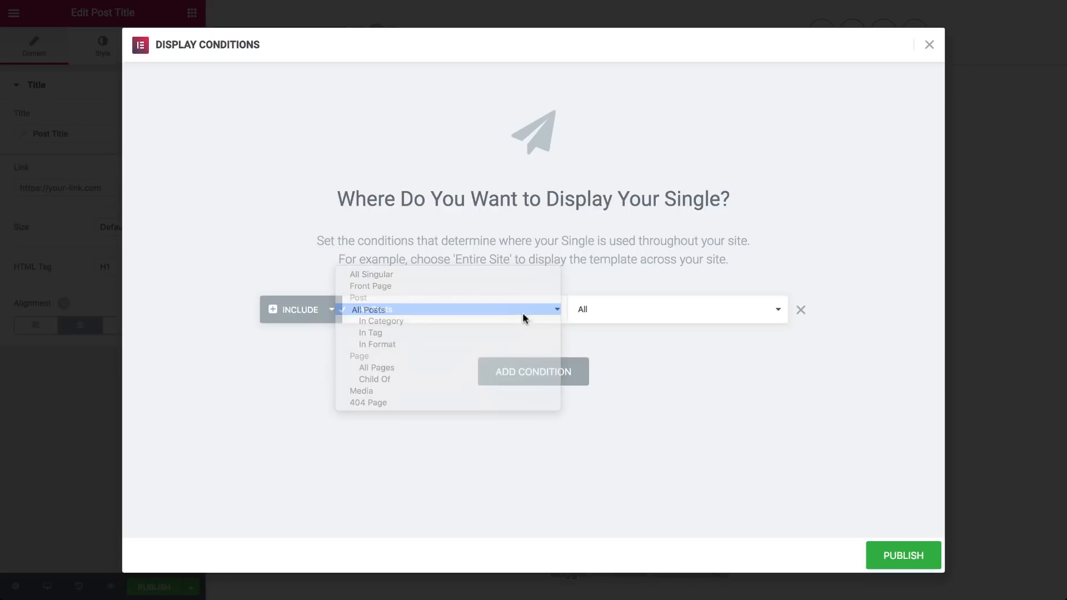
Set the display condition to Include All Posts and publish the template.
click(903, 555)
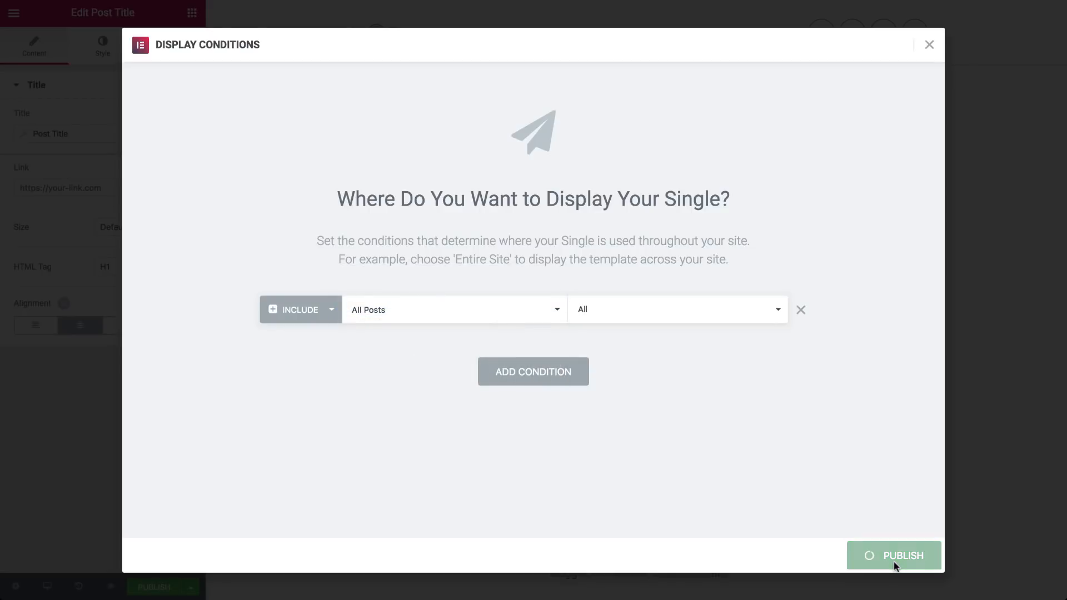
click(894, 556)
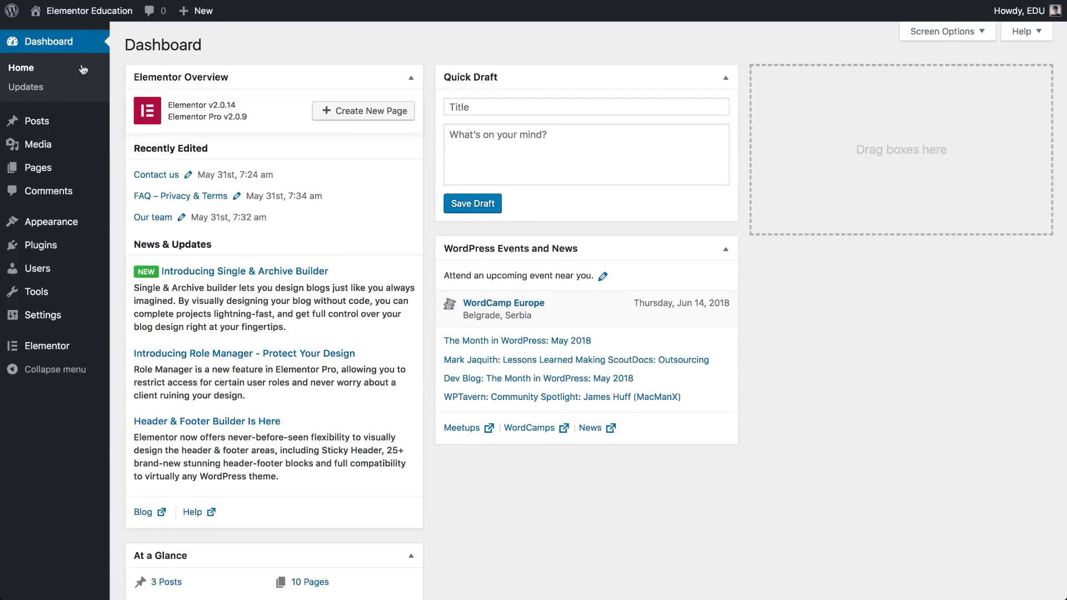
Create a new post titled 'London Night Life and More' with body text and excerpt.
click(37, 120)
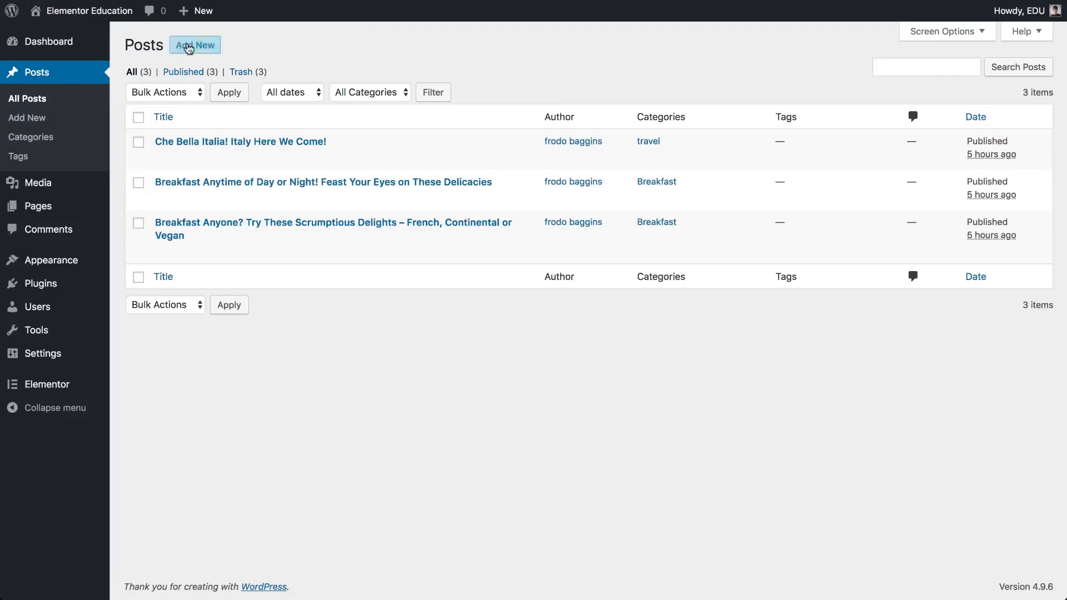
click(193, 44)
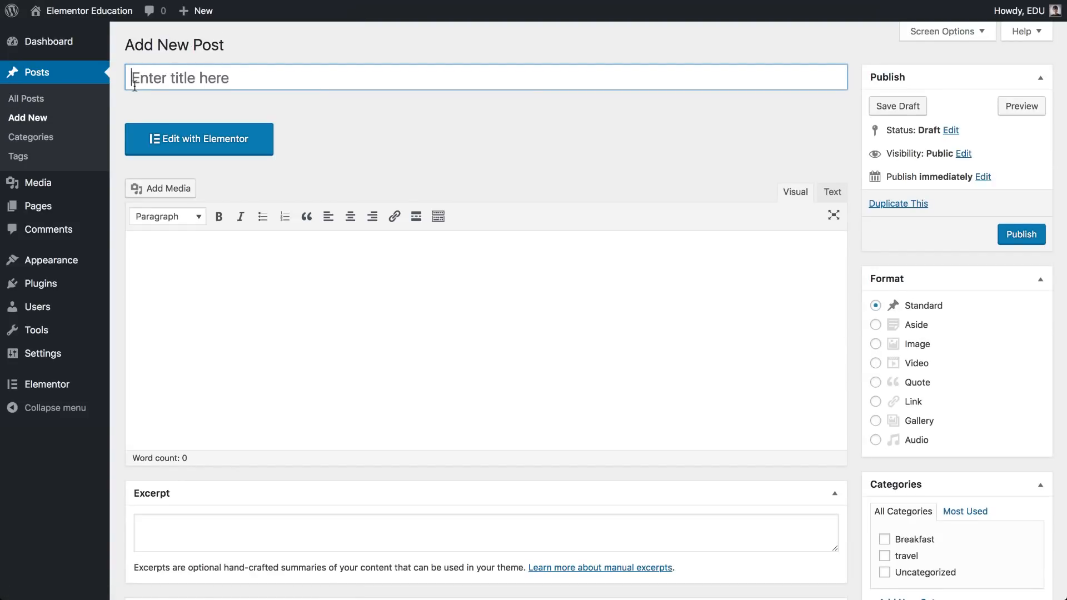
text(London Night Life and More)
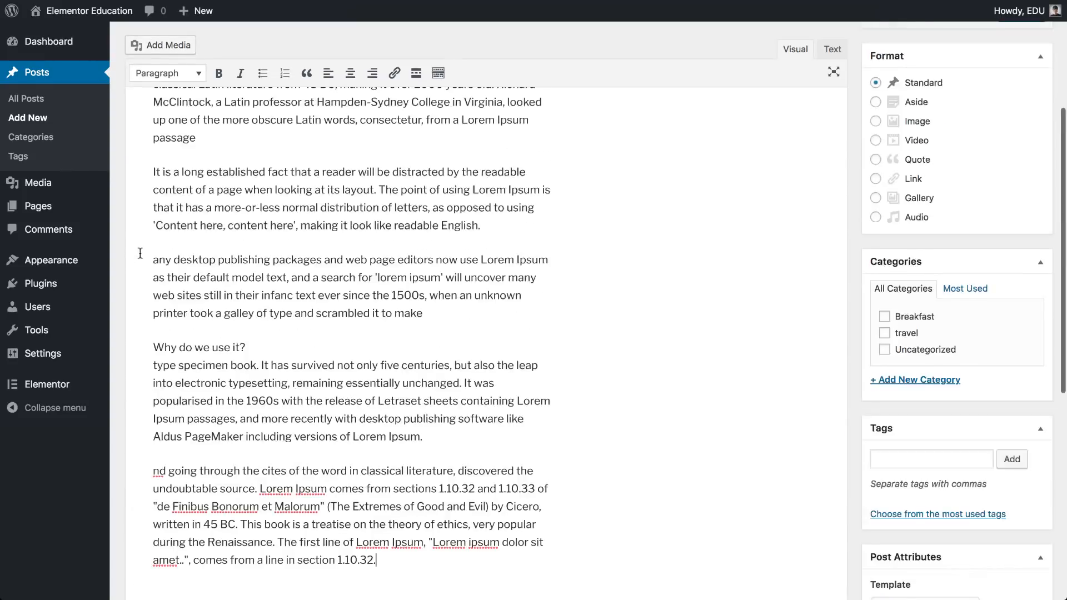
scroll(down, 3)
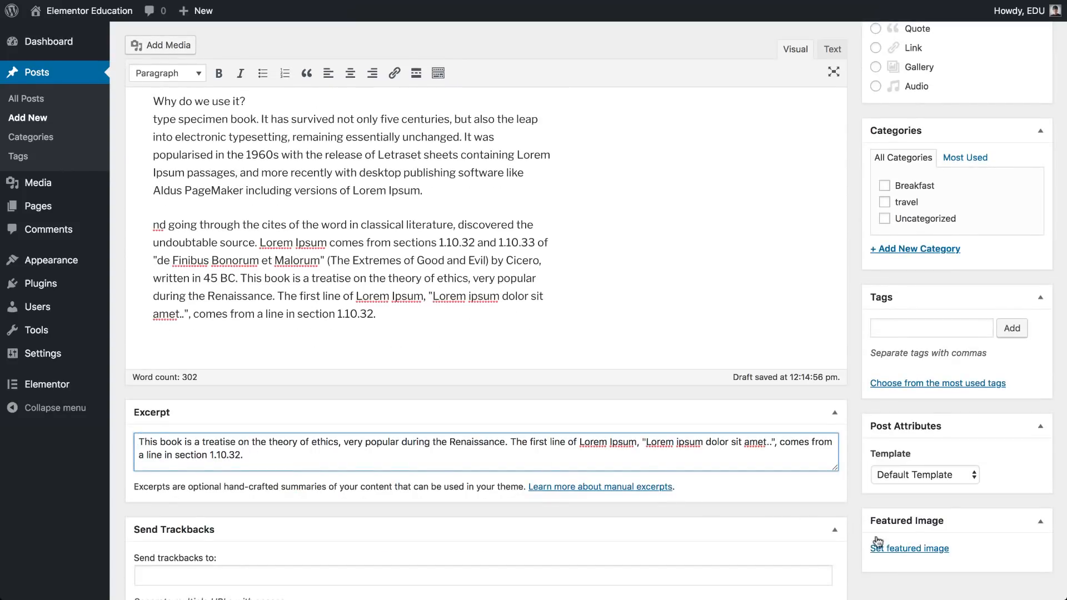
Set the London street photo as the featured image and preview the post.
click(913, 549)
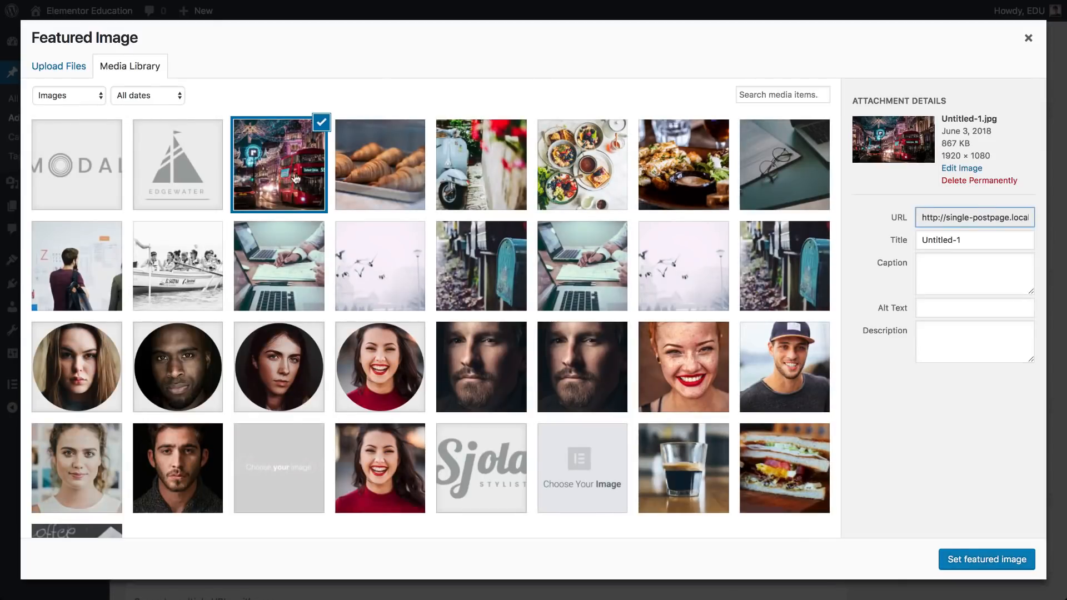
click(986, 559)
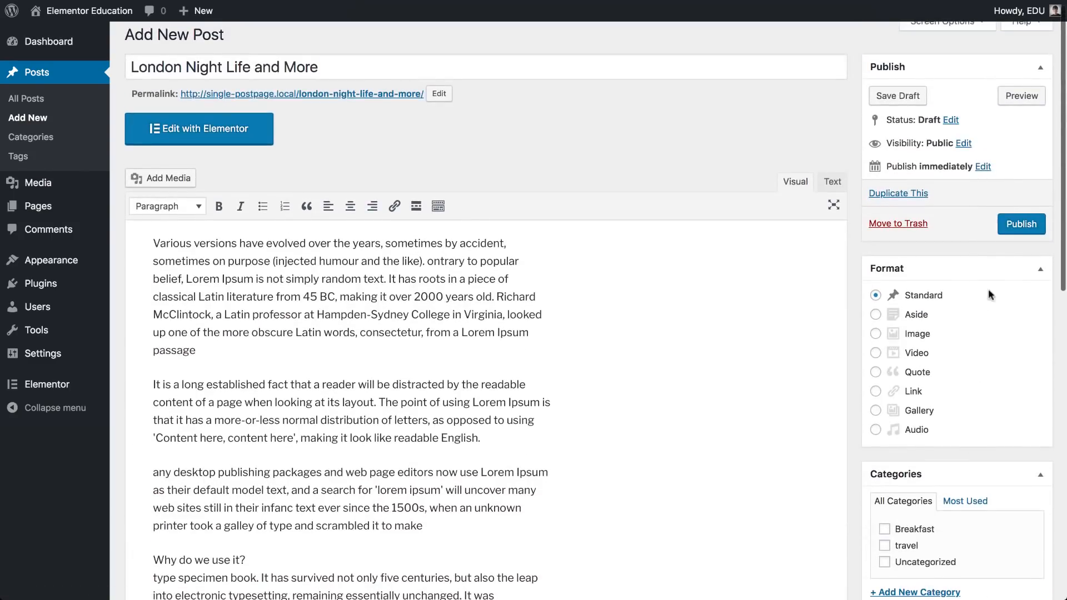
click(1021, 223)
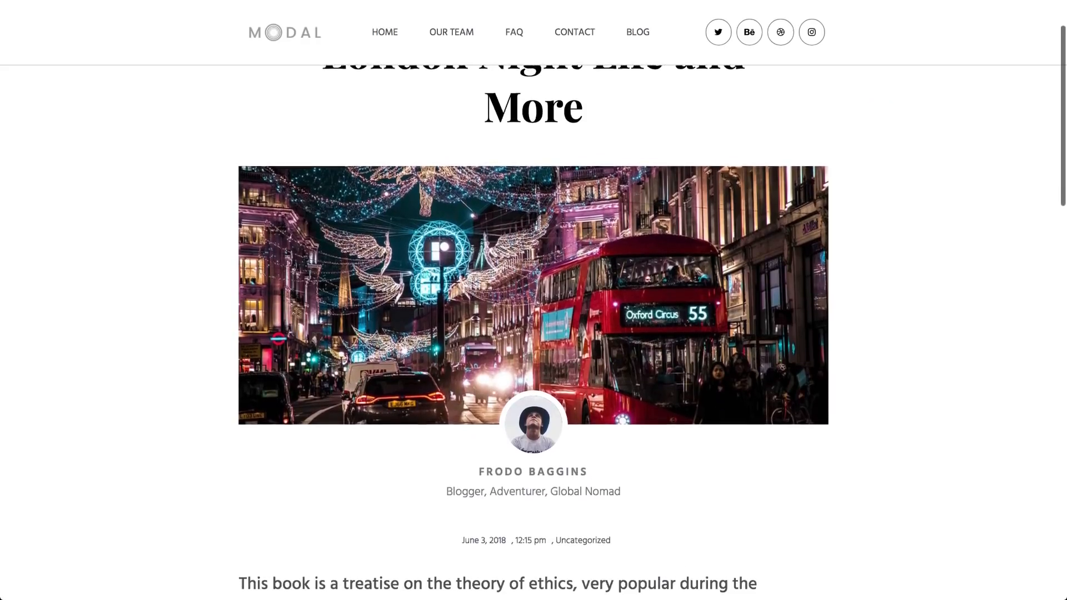
Scroll the preview showing the title above the featured image and the article text.
scroll(down, 3)
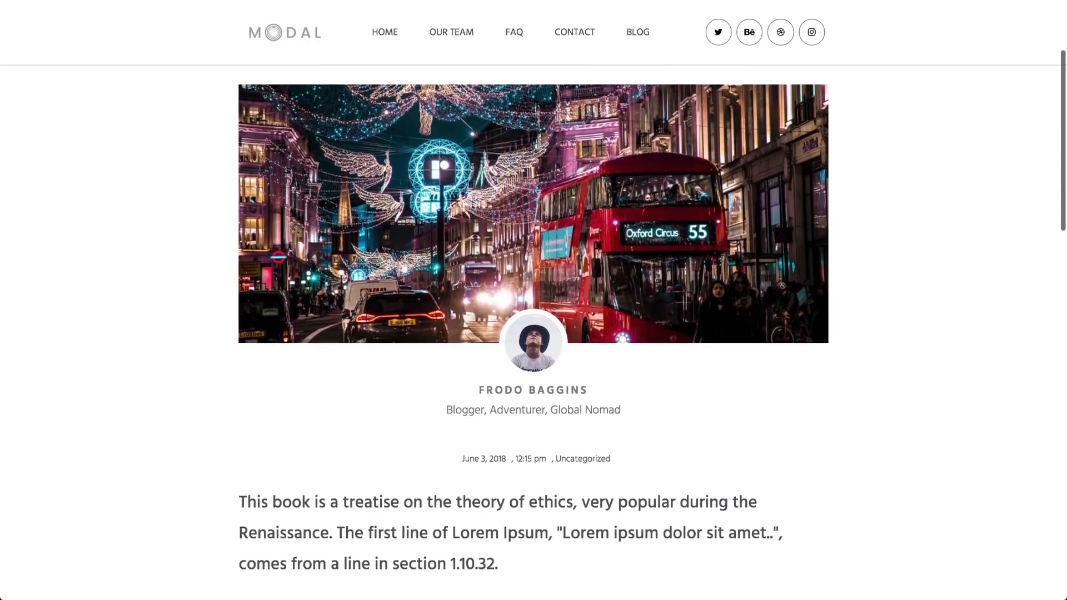
scroll(down, 3)
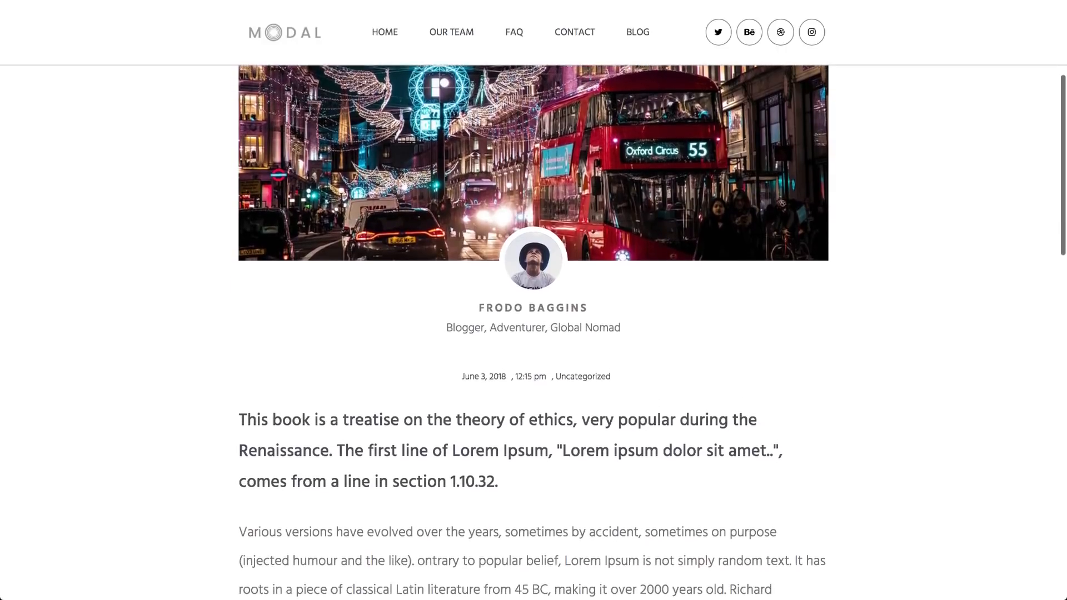
scroll(down, 3)
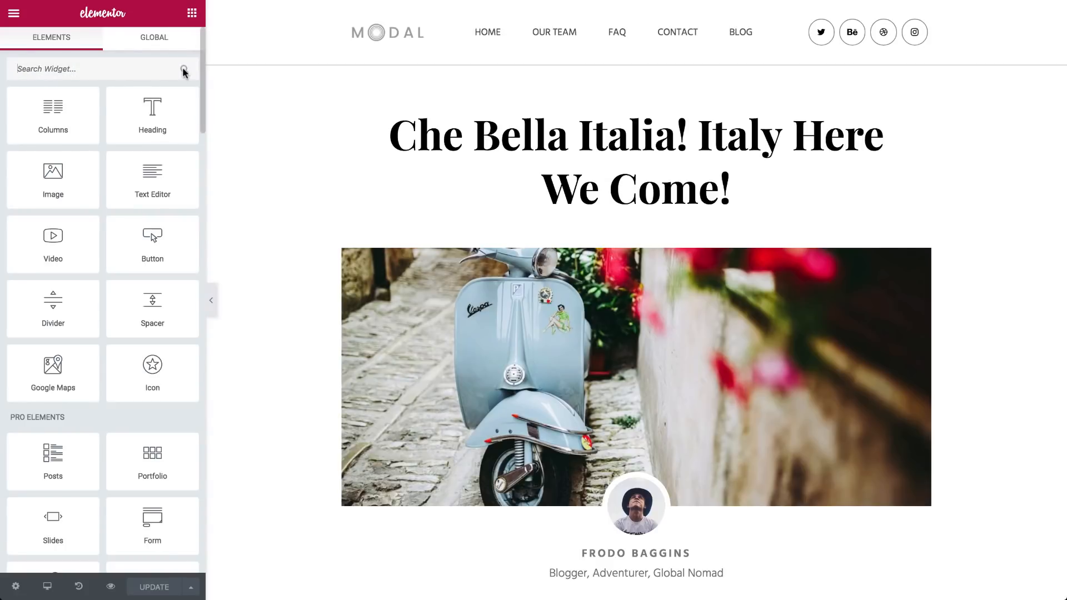
Scroll the Elements panel down to the Theme Elements widgets.
scroll(down, 3)
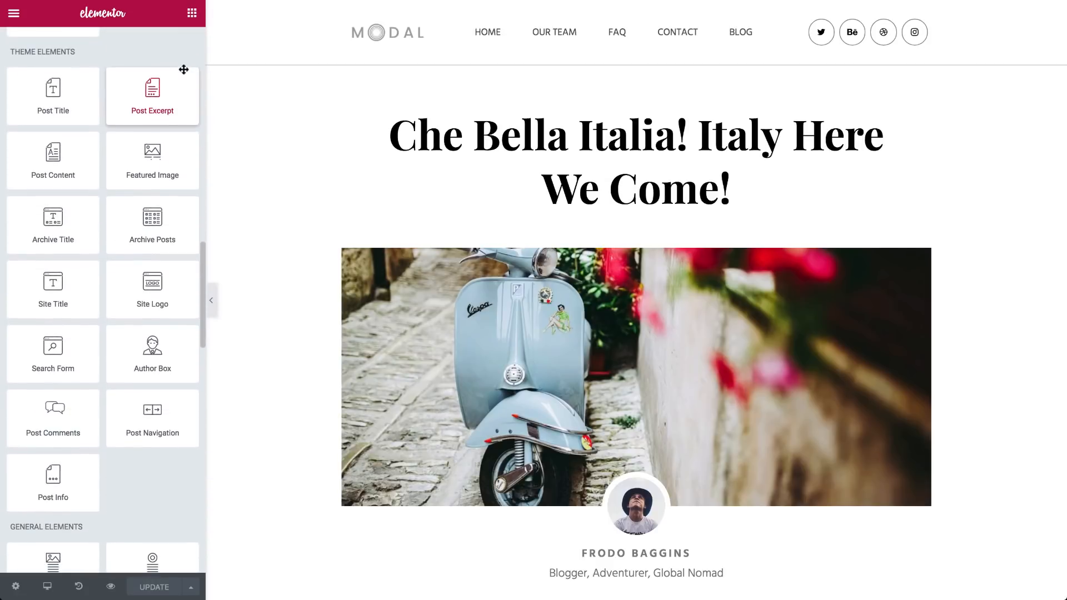
mouse_move(52, 161)
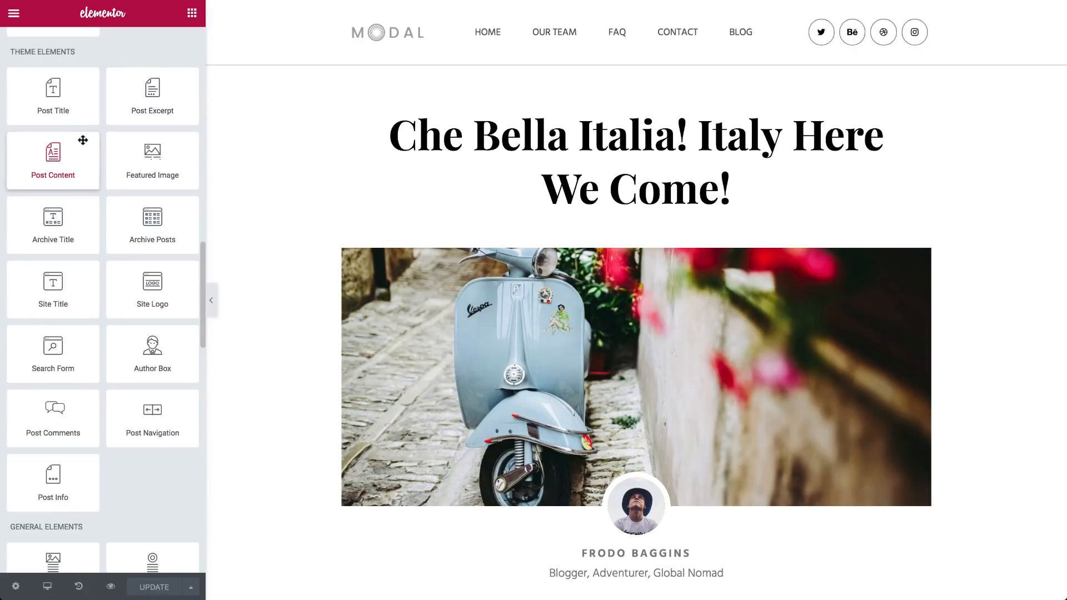
mouse_move(53, 289)
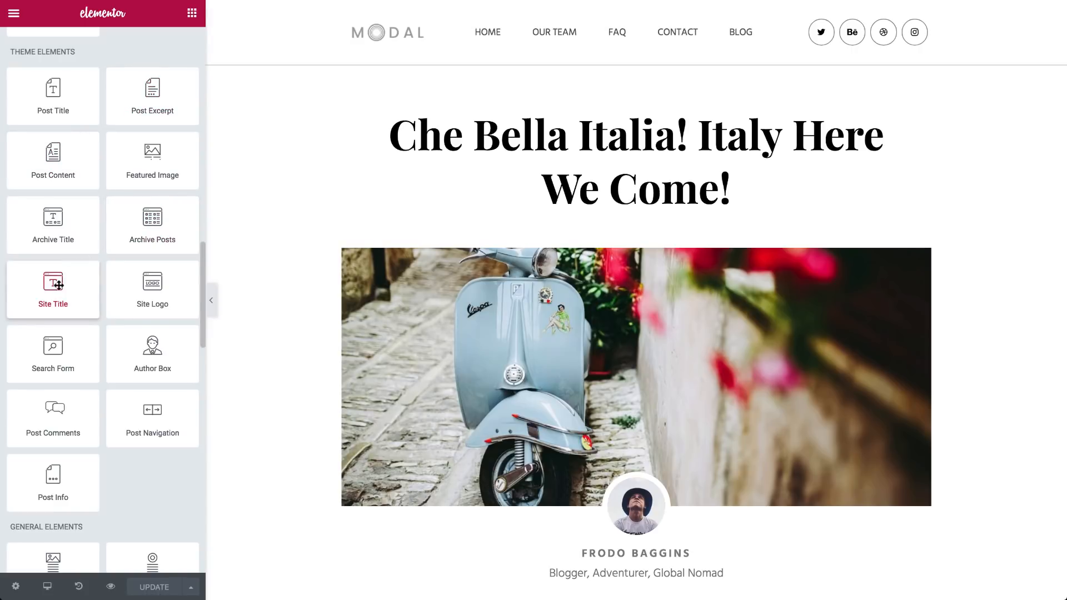
mouse_move(52, 483)
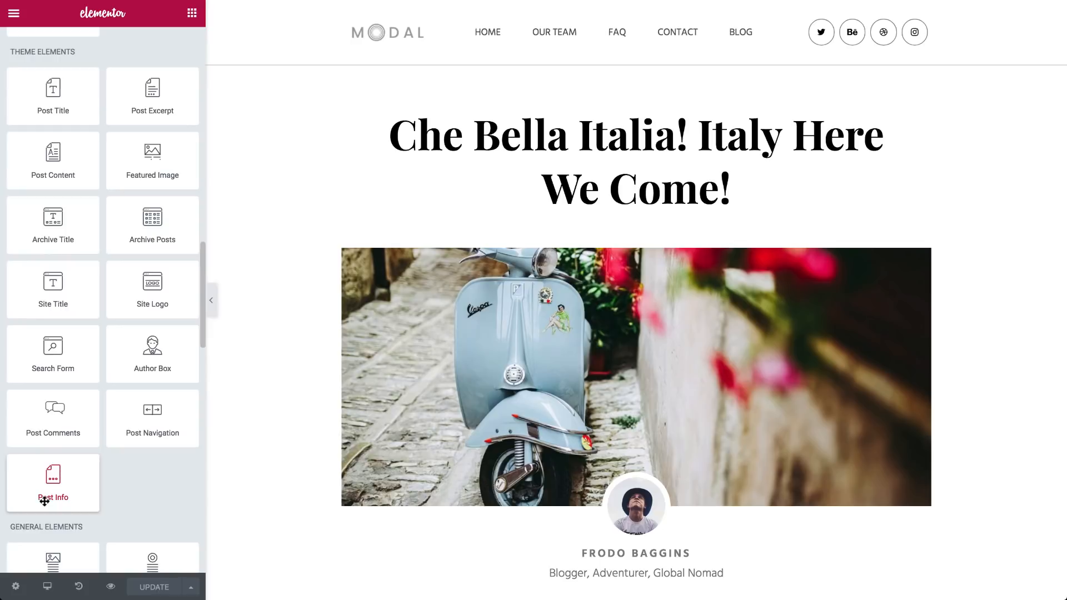